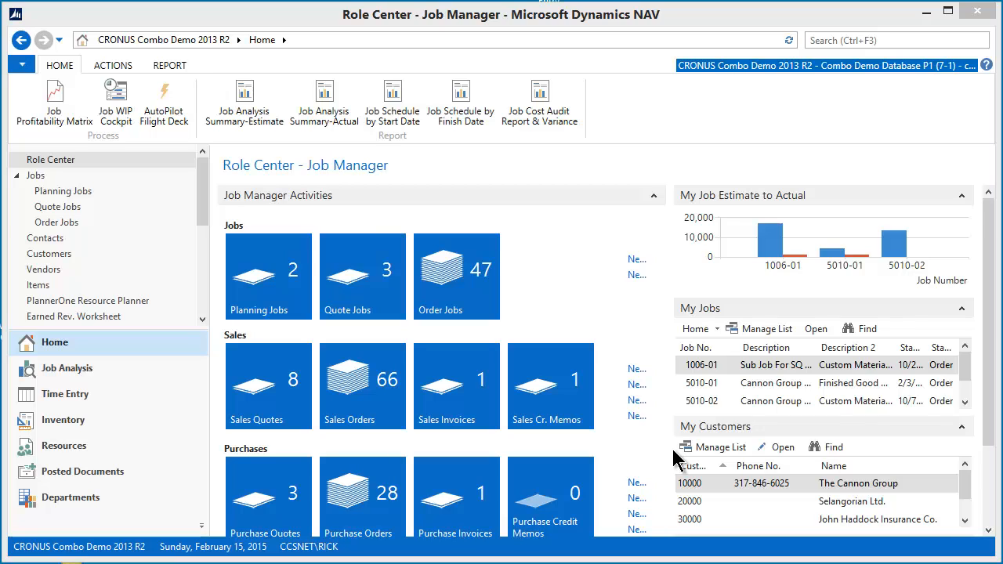
{"action": "mouse_move", "coordinate": [669, 461]}
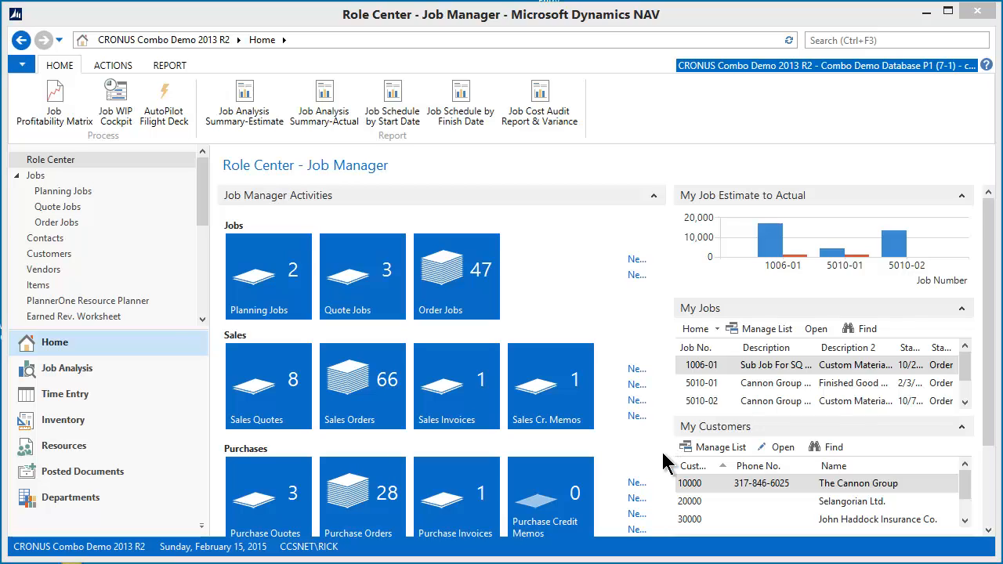
{"action": "mouse_move", "coordinate": [228, 232]}
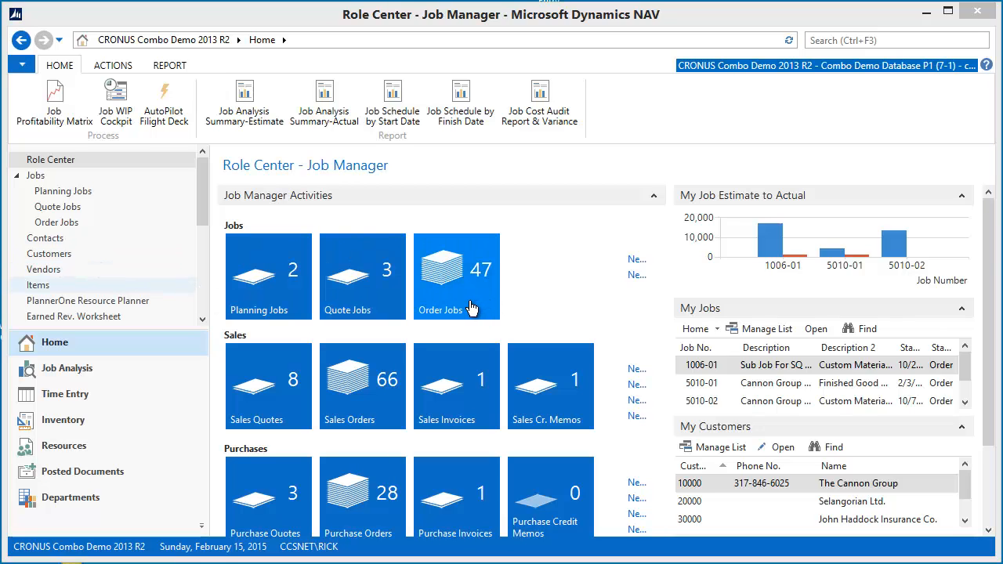
{"action": "mouse_move", "coordinate": [455, 298]}
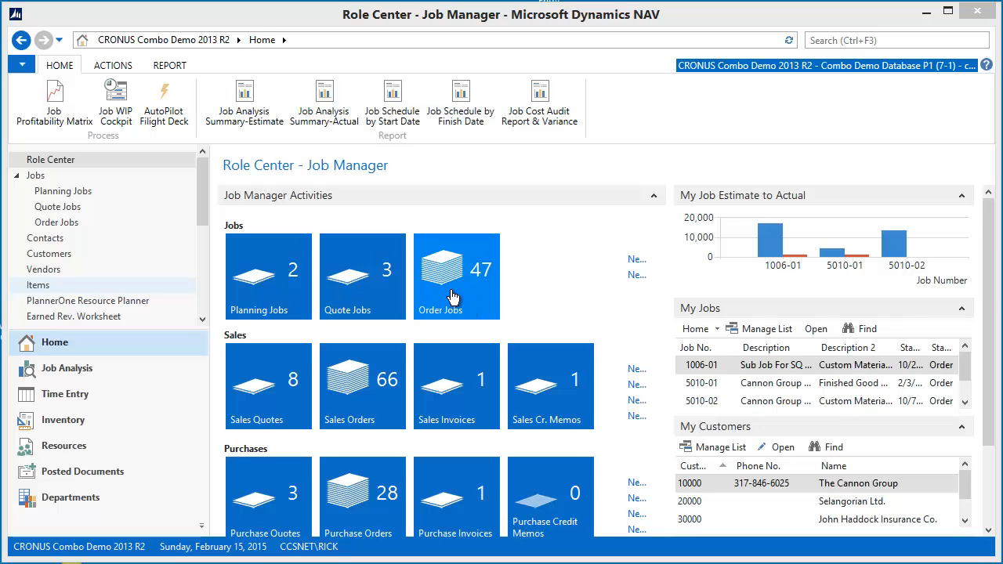
Open Order Jobs, select job 1012-02 and review its 20,144 total estimated cost
{"action": "left_click", "coordinate": [456, 276]}
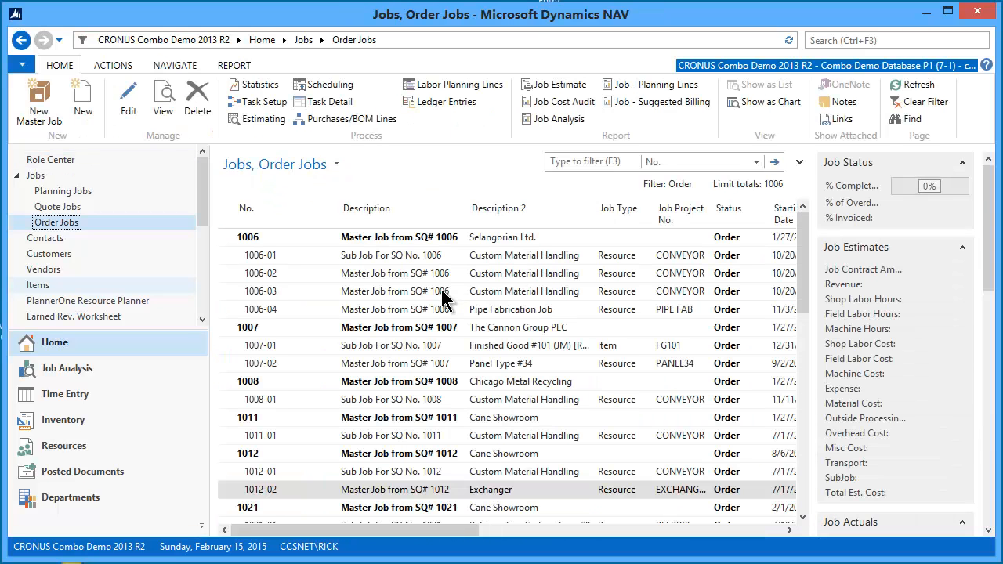
{"action": "left_click", "coordinate": [396, 489]}
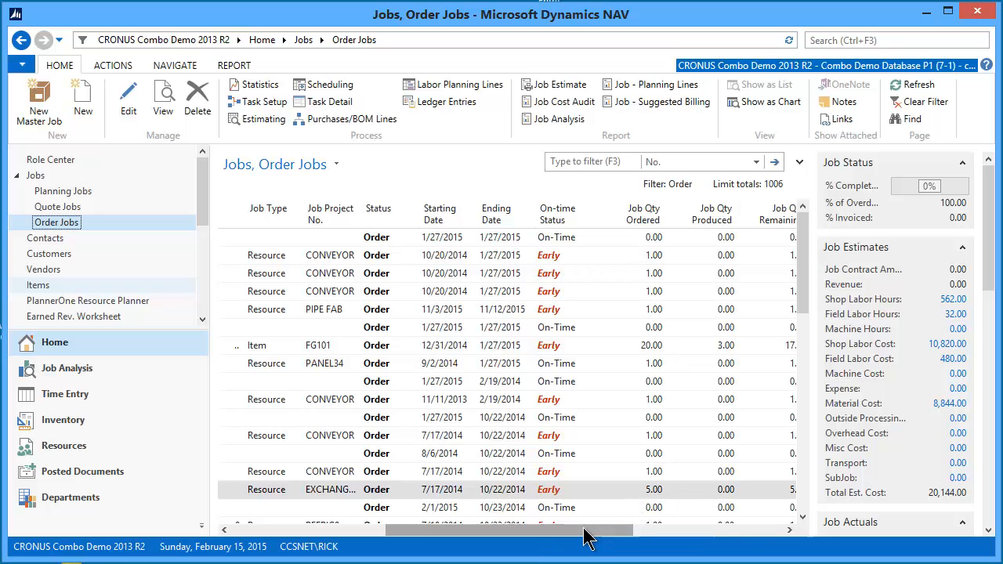
{"action": "scroll", "scroll_direction": "left", "scroll_amount": 3}
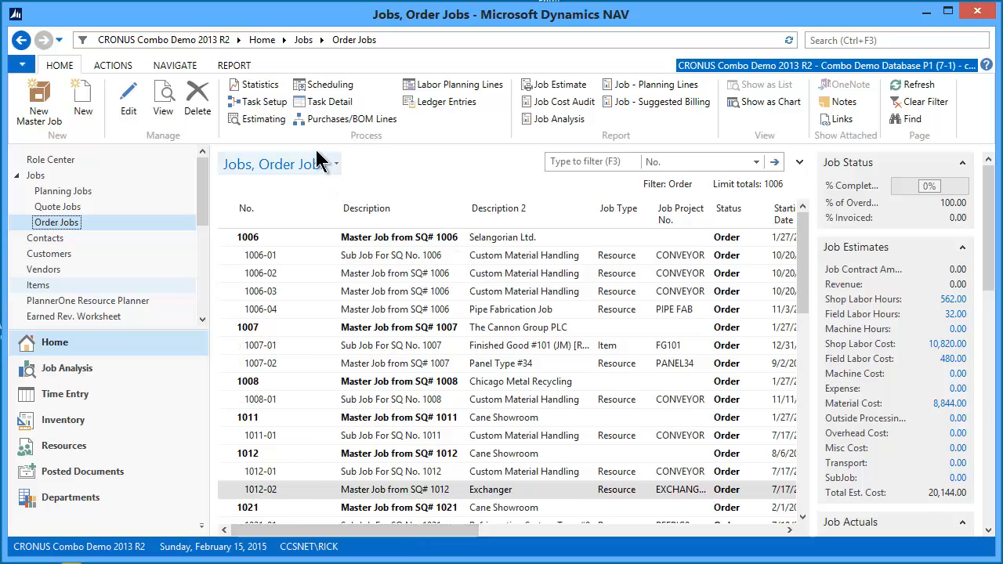
{"action": "mouse_move", "coordinate": [352, 119]}
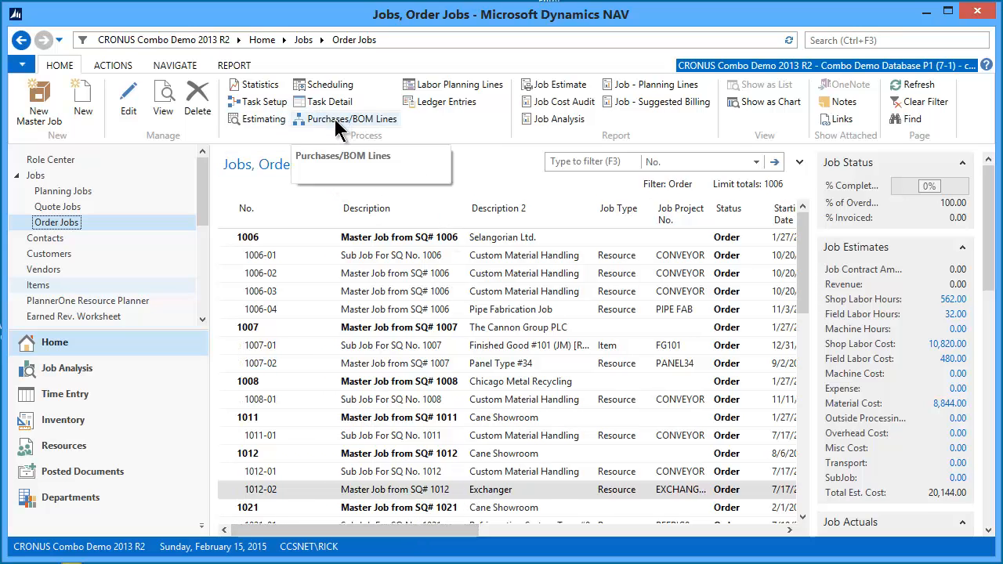
Open Purchases/BOM Lines for job 1012-02: Side Panel, Base, Rear Panel, Drawer
{"action": "left_click", "coordinate": [351, 118]}
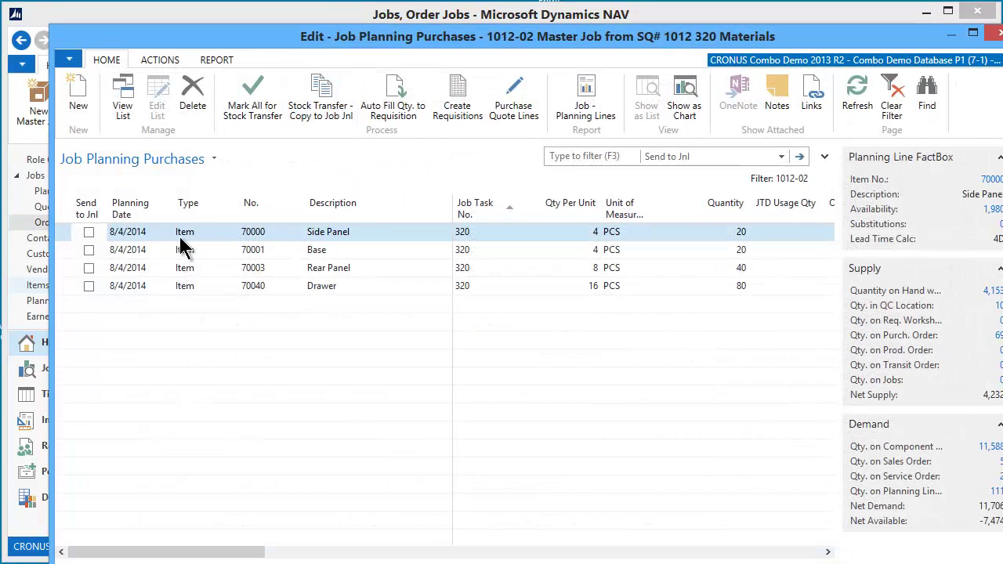
{"action": "mouse_move", "coordinate": [329, 243]}
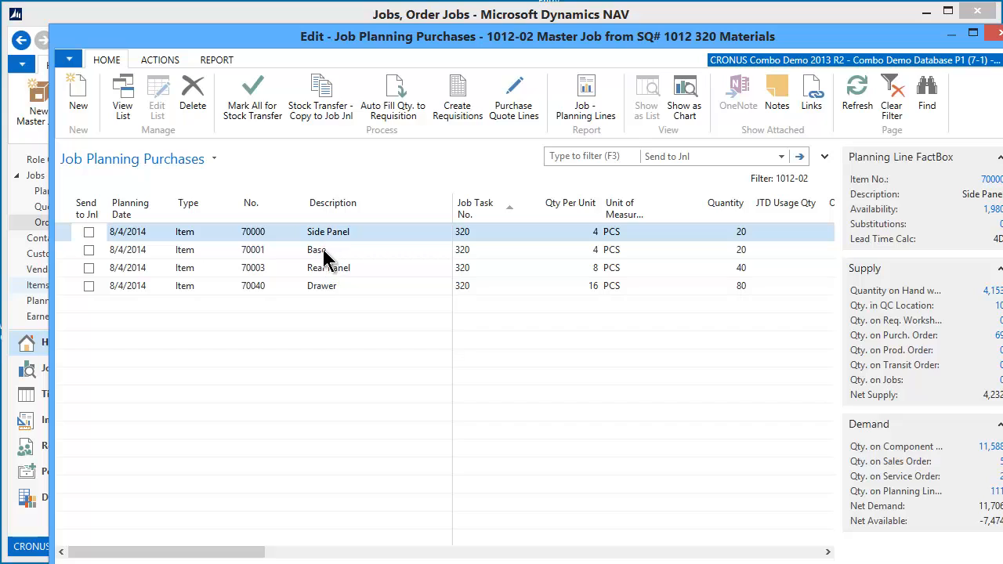
{"action": "mouse_move", "coordinate": [571, 247]}
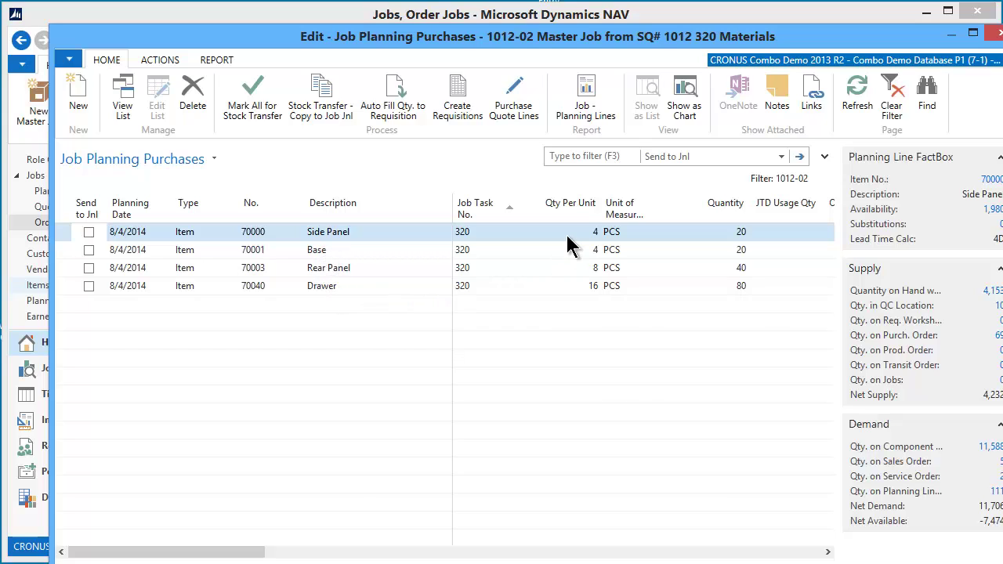
{"action": "mouse_move", "coordinate": [587, 294]}
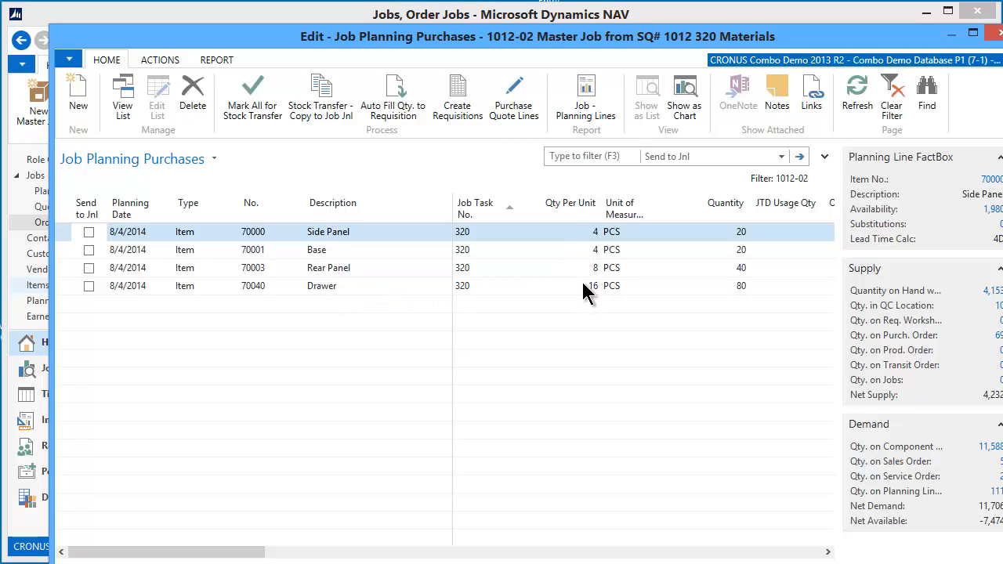
{"action": "mouse_move", "coordinate": [729, 294]}
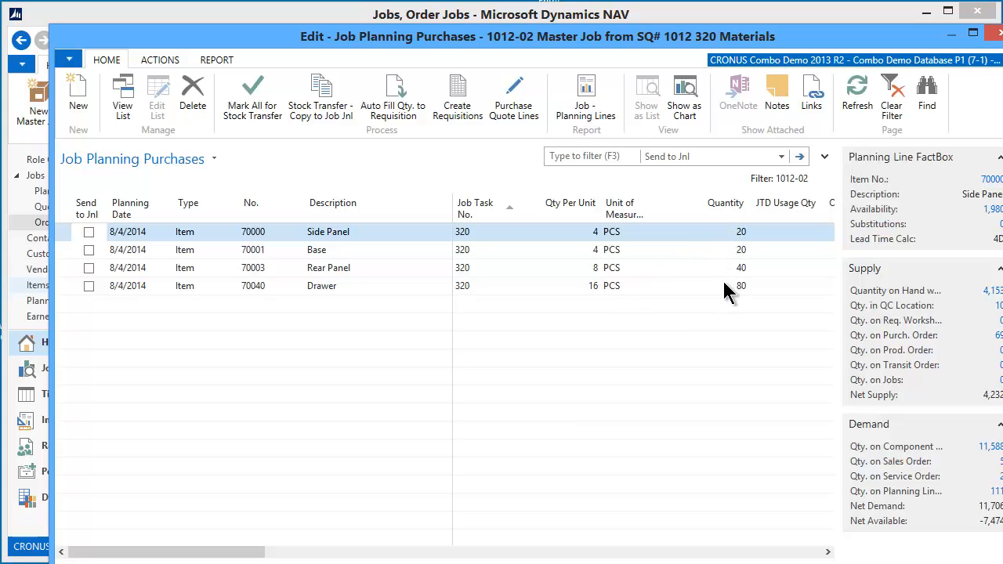
{"action": "mouse_move", "coordinate": [627, 243]}
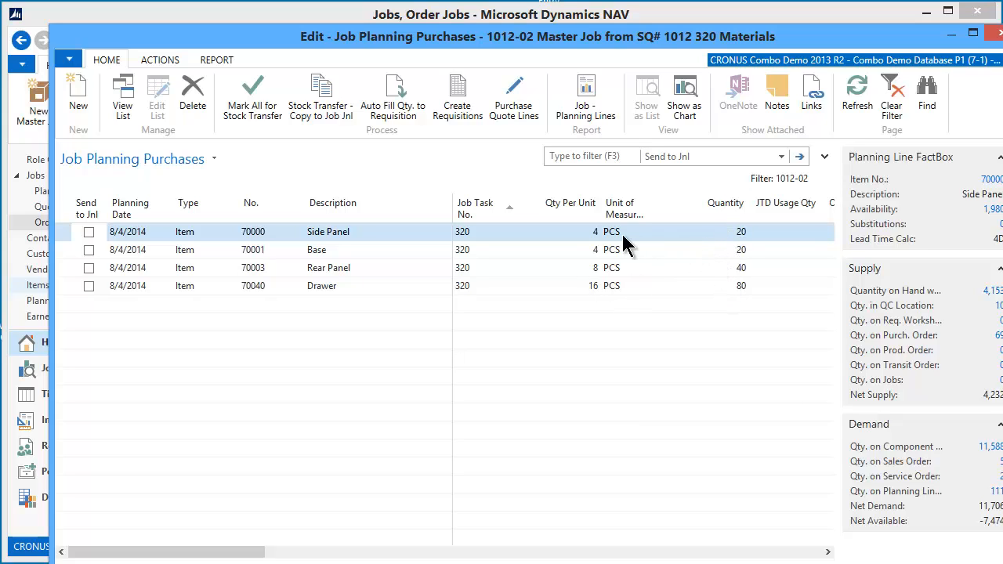
{"action": "mouse_move", "coordinate": [729, 292]}
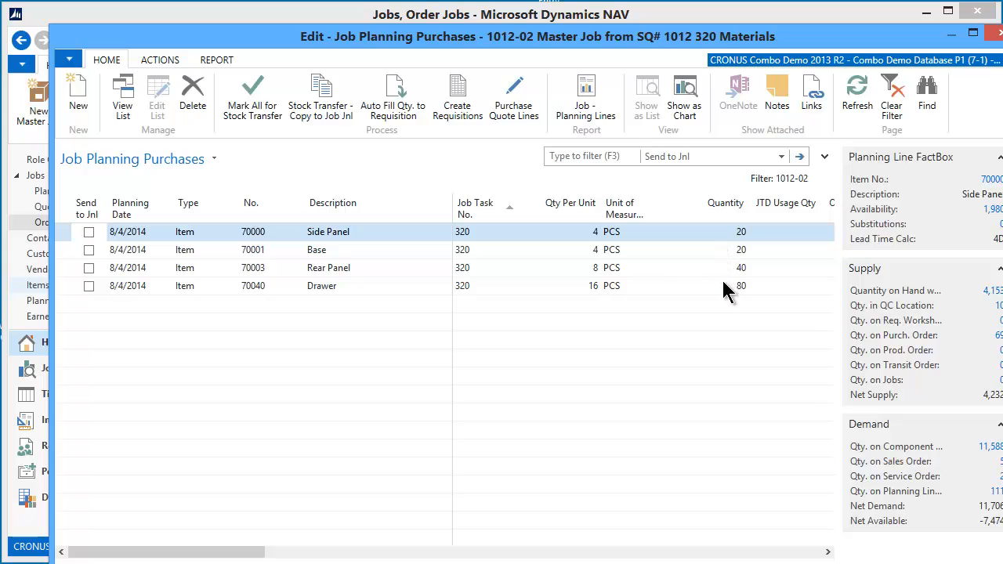
{"action": "mouse_move", "coordinate": [675, 298]}
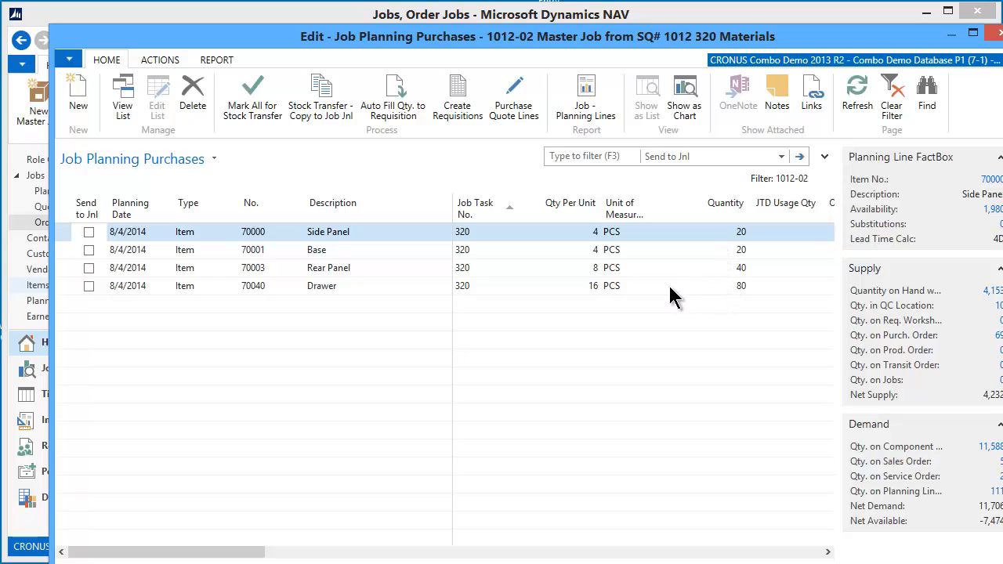
{"action": "mouse_move", "coordinate": [306, 211]}
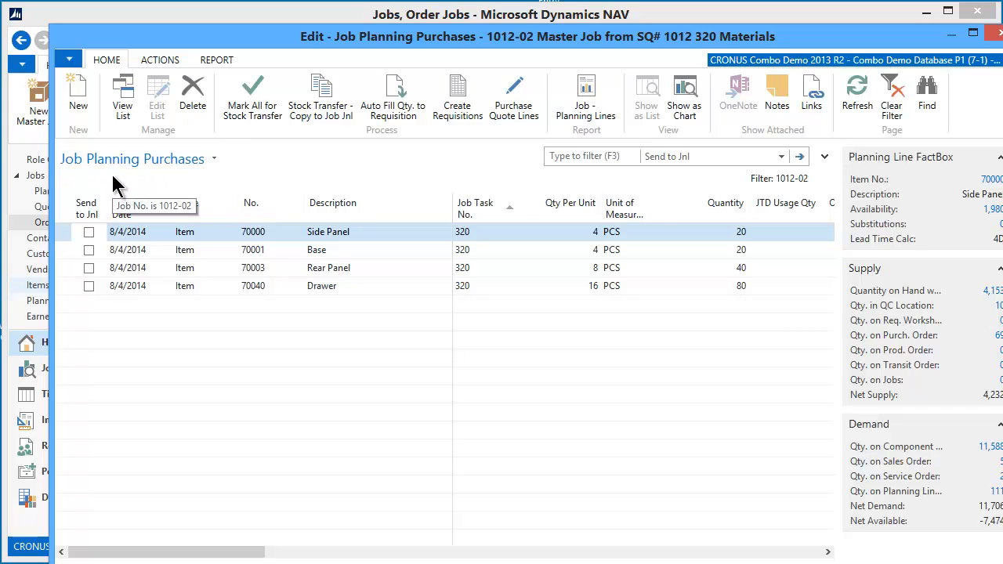
{"action": "mouse_move", "coordinate": [384, 303]}
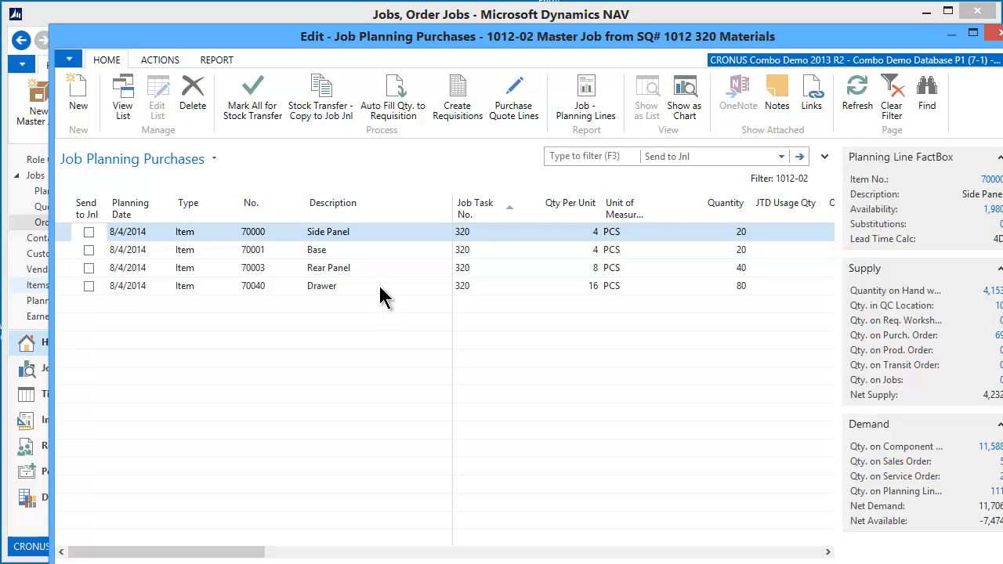
{"action": "mouse_move", "coordinate": [379, 294]}
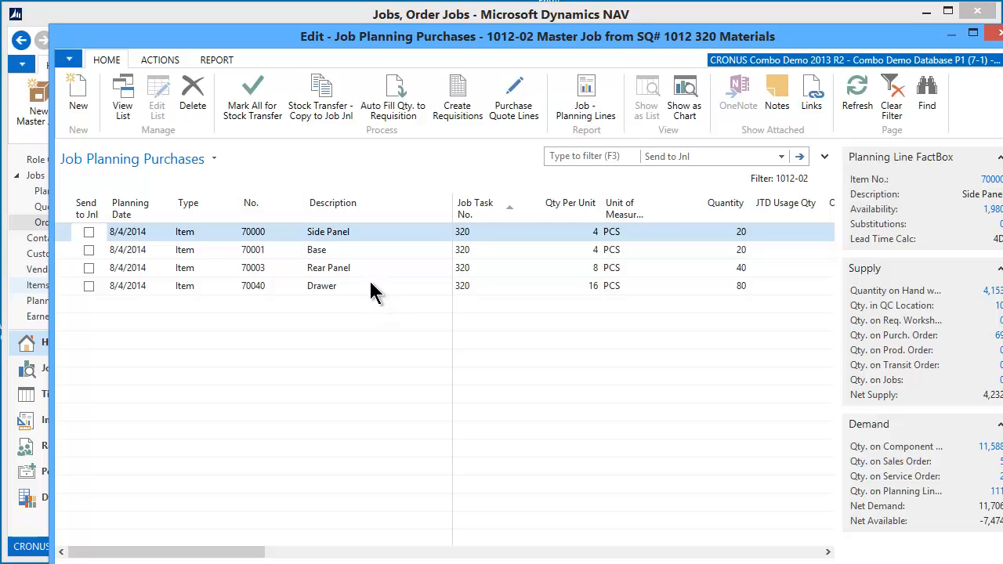
{"action": "mouse_move", "coordinate": [109, 235]}
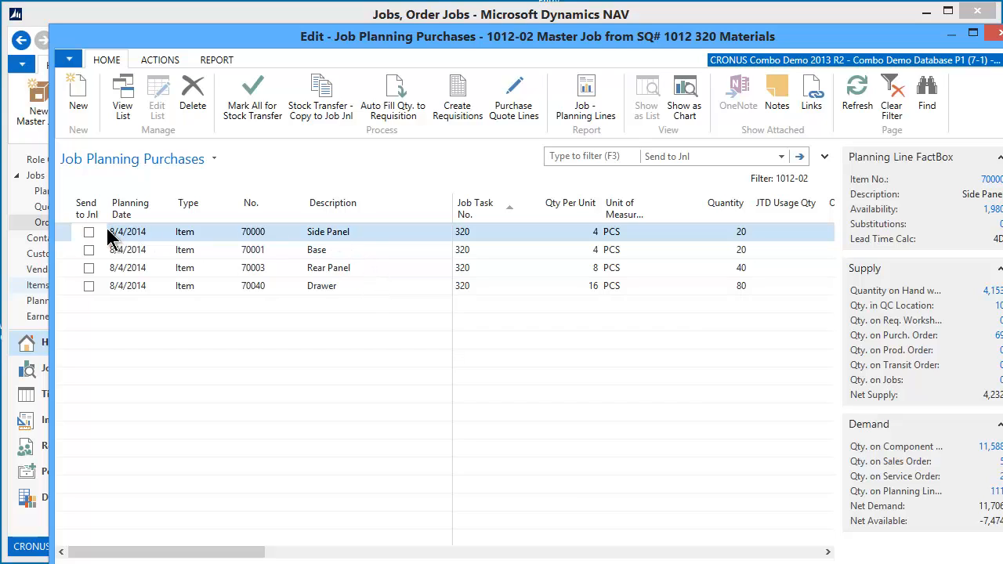
Mark Send to Jnl on the Side Panel, Base, Rear Panel and Drawer lines using Mark All
{"action": "left_click", "coordinate": [89, 231]}
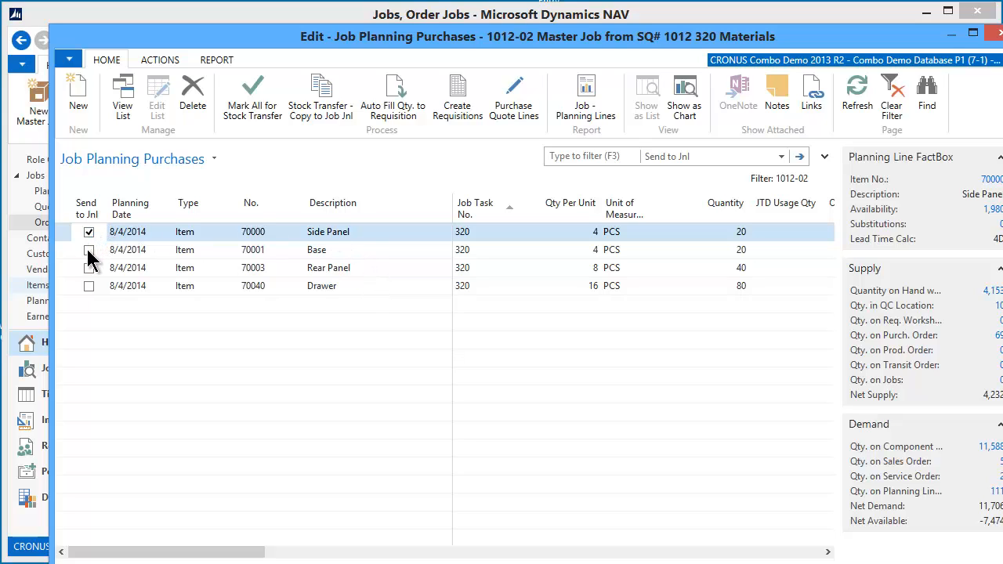
{"action": "left_click", "coordinate": [88, 285]}
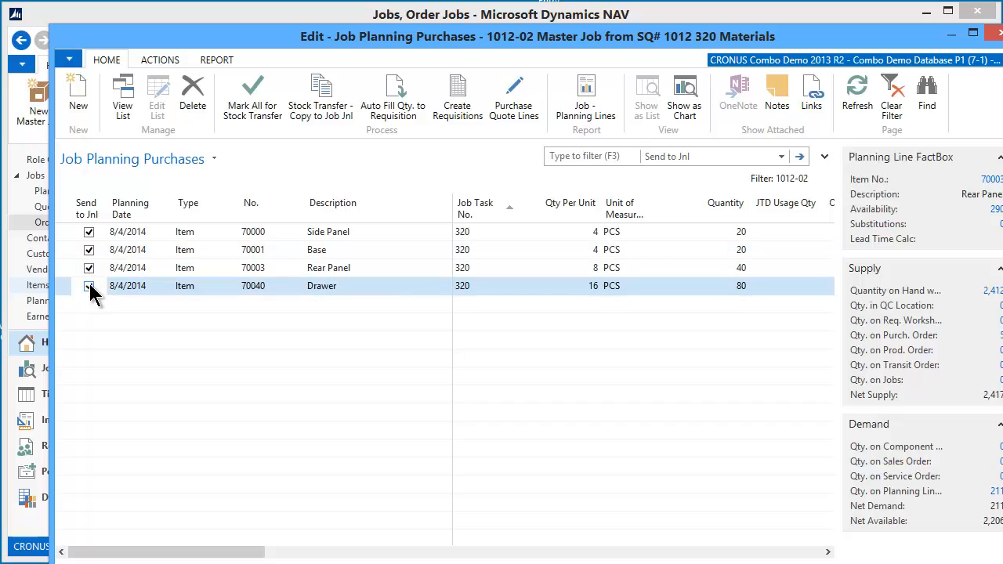
{"action": "left_click", "coordinate": [89, 267]}
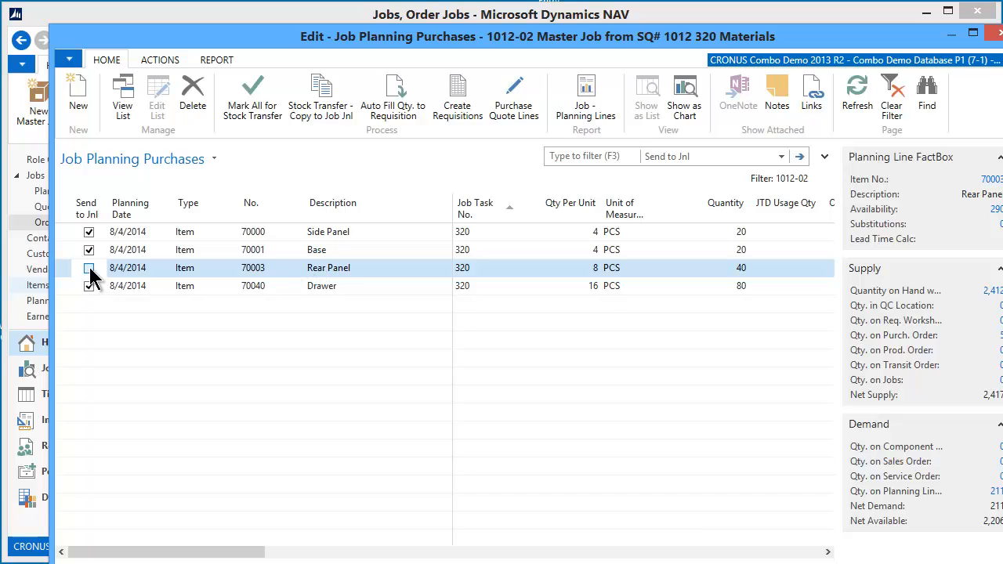
{"action": "left_click", "coordinate": [88, 268]}
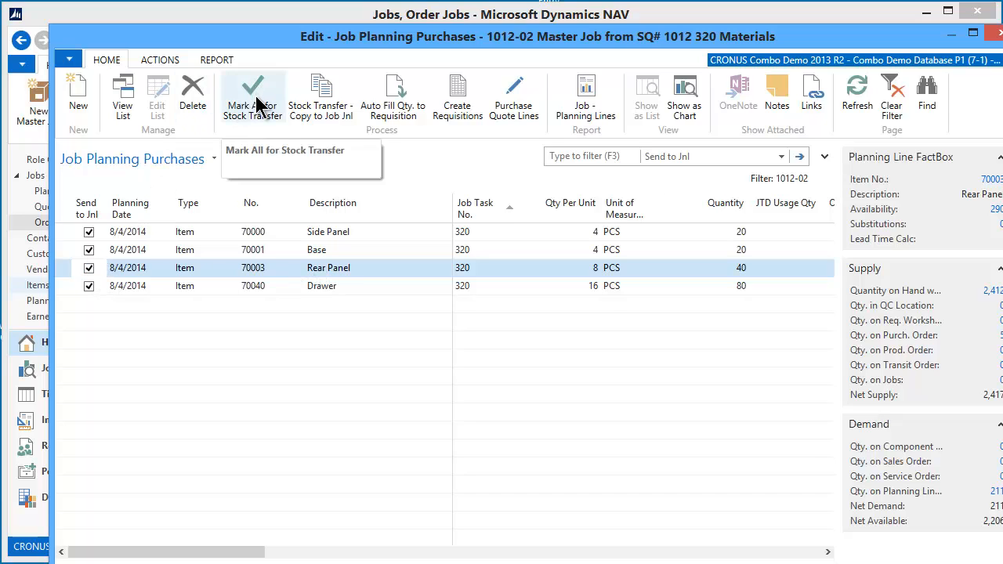
{"action": "mouse_move", "coordinate": [205, 154]}
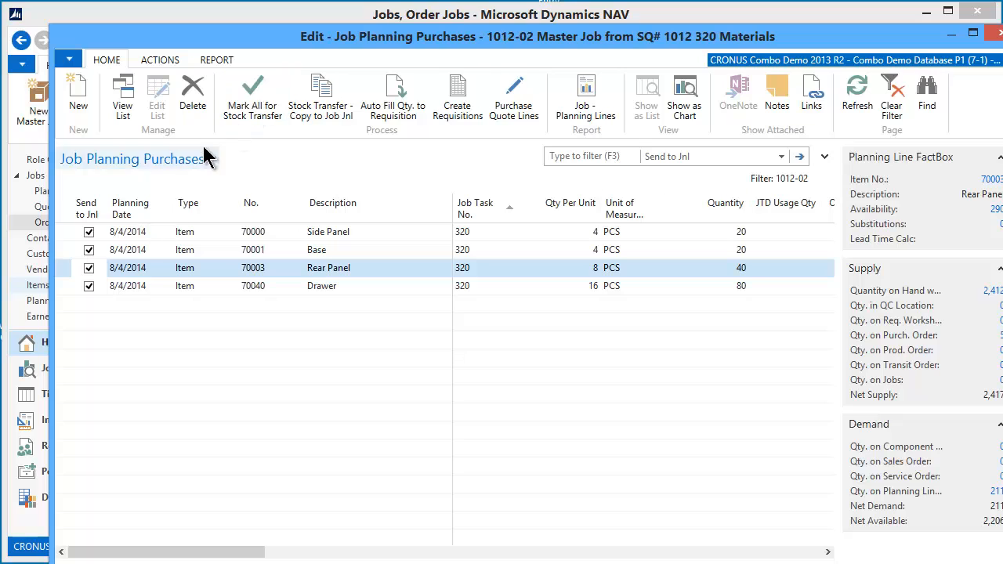
{"action": "left_click", "coordinate": [89, 267]}
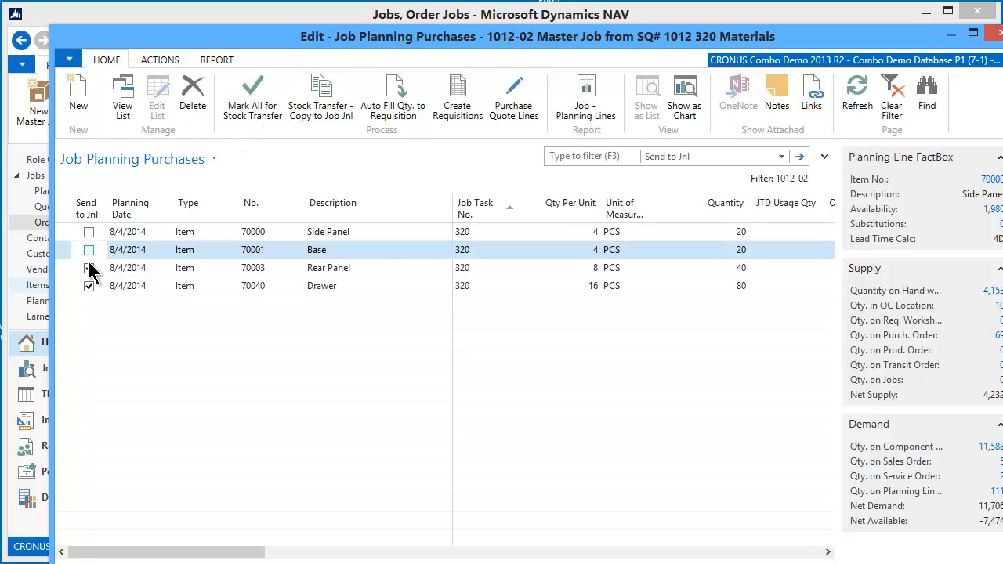
{"action": "left_click", "coordinate": [128, 285]}
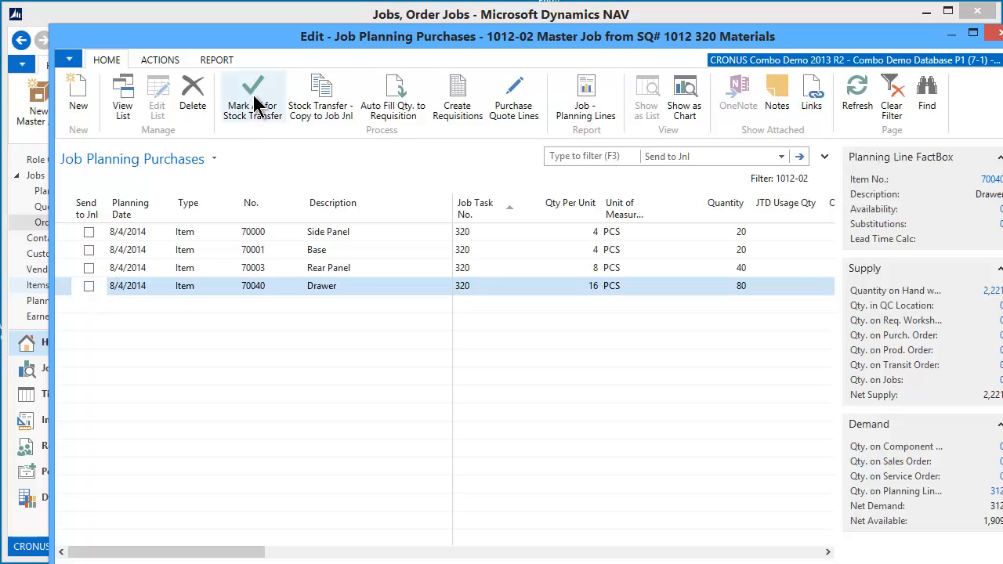
{"action": "left_click", "coordinate": [252, 94]}
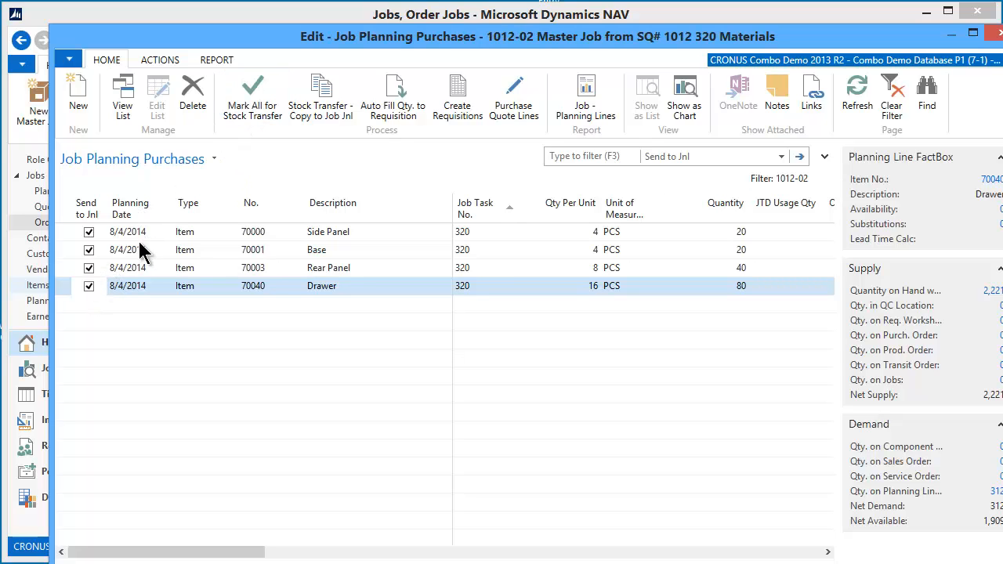
{"action": "mouse_move", "coordinate": [282, 274]}
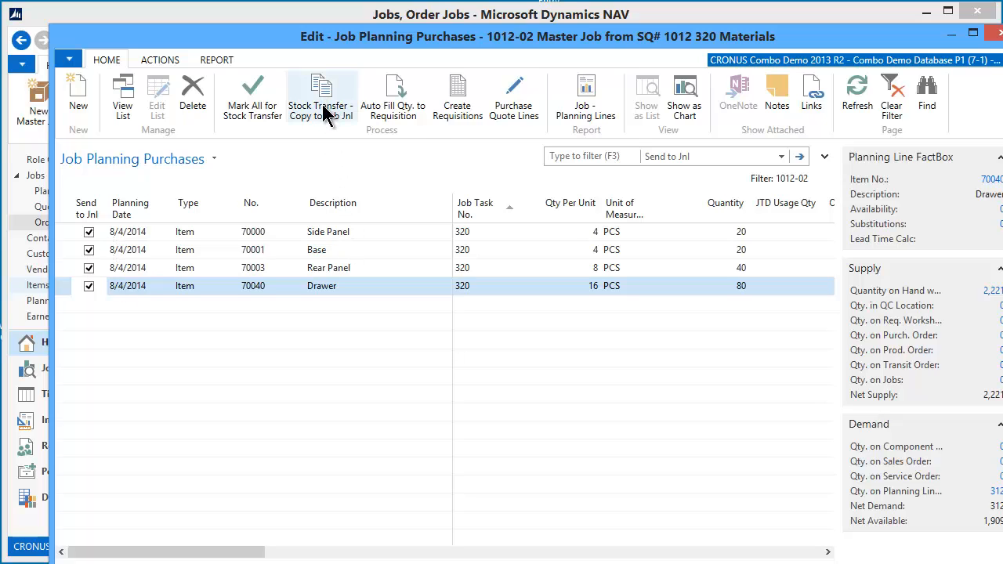
{"action": "mouse_move", "coordinate": [321, 98]}
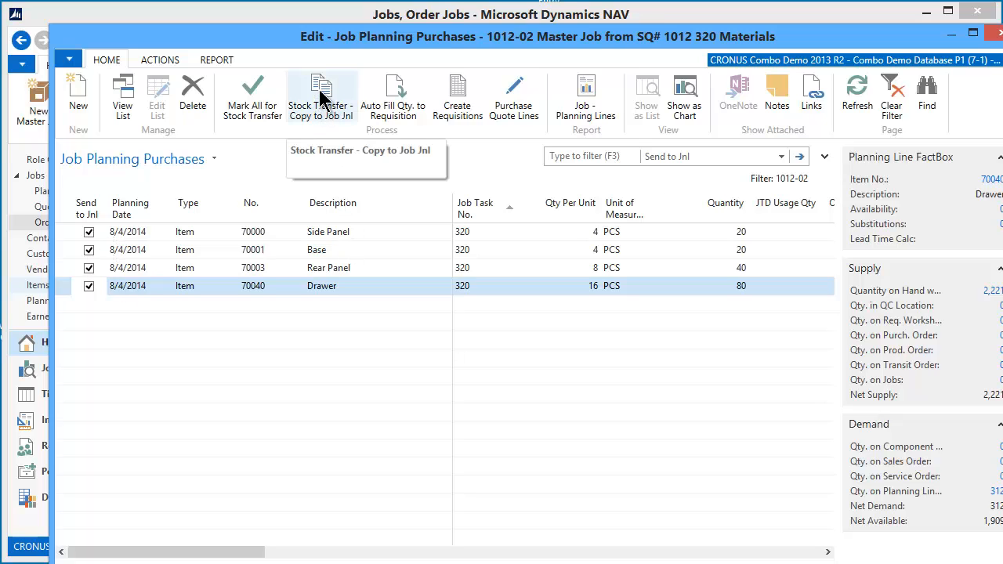
Run Stock Transfer - Copy to Job Jnl and confirm copying all marked lines
{"action": "left_click", "coordinate": [321, 94]}
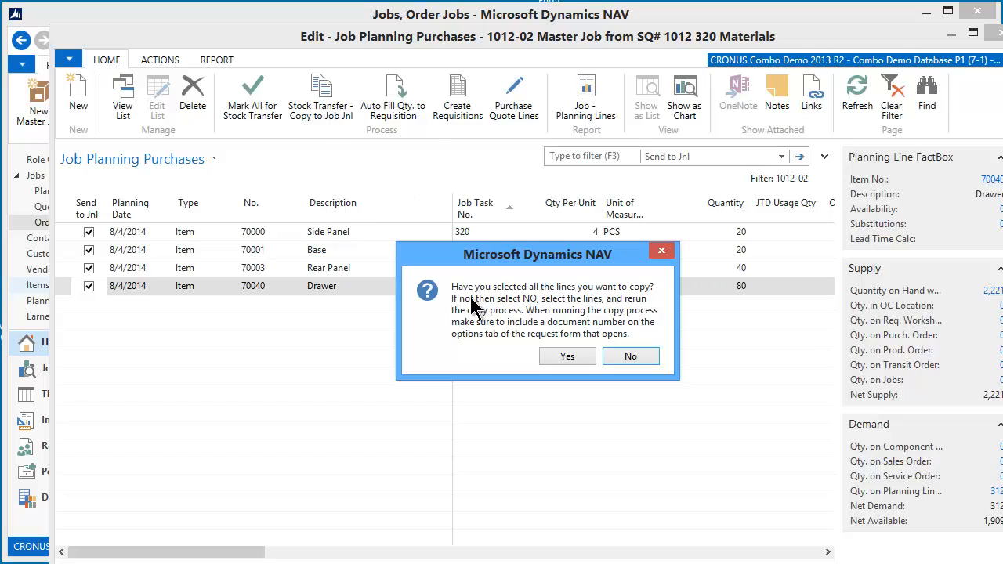
{"action": "mouse_move", "coordinate": [327, 302]}
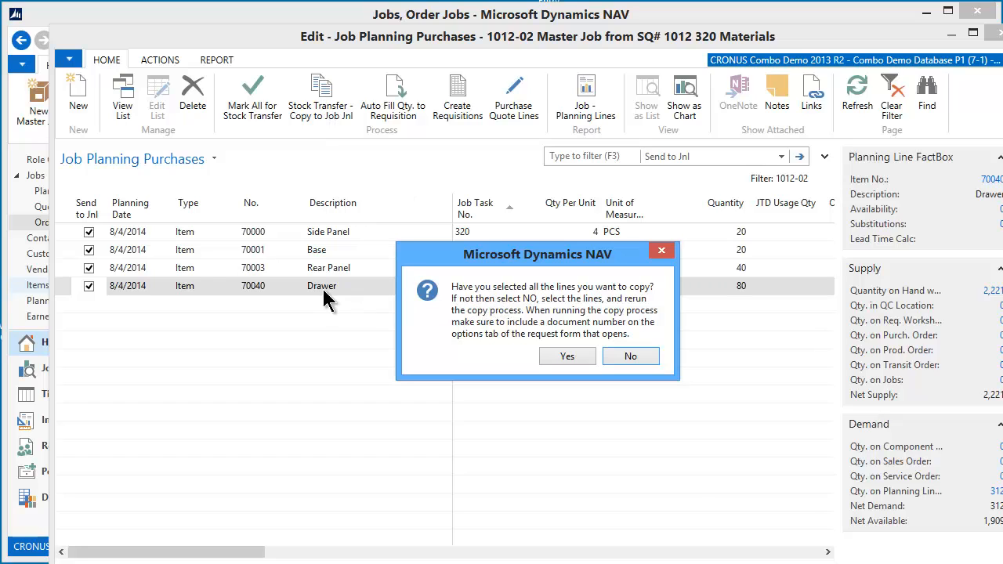
{"action": "mouse_move", "coordinate": [484, 321]}
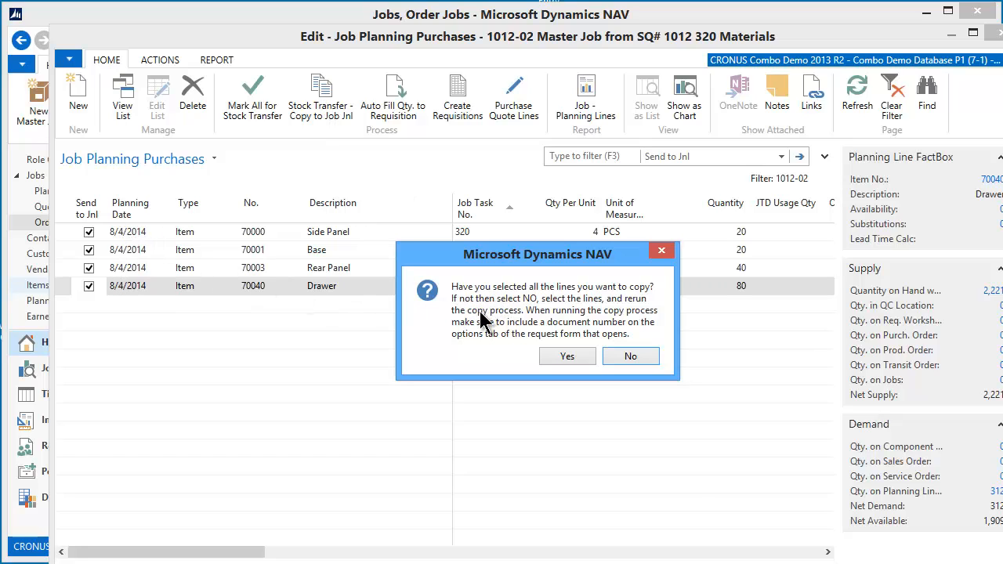
{"action": "mouse_move", "coordinate": [589, 333]}
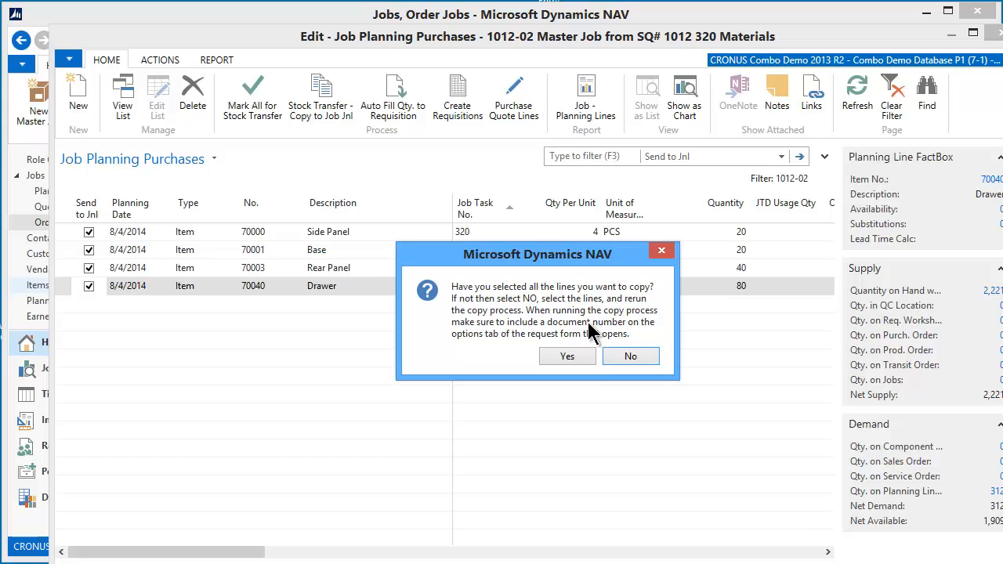
{"action": "mouse_move", "coordinate": [553, 332]}
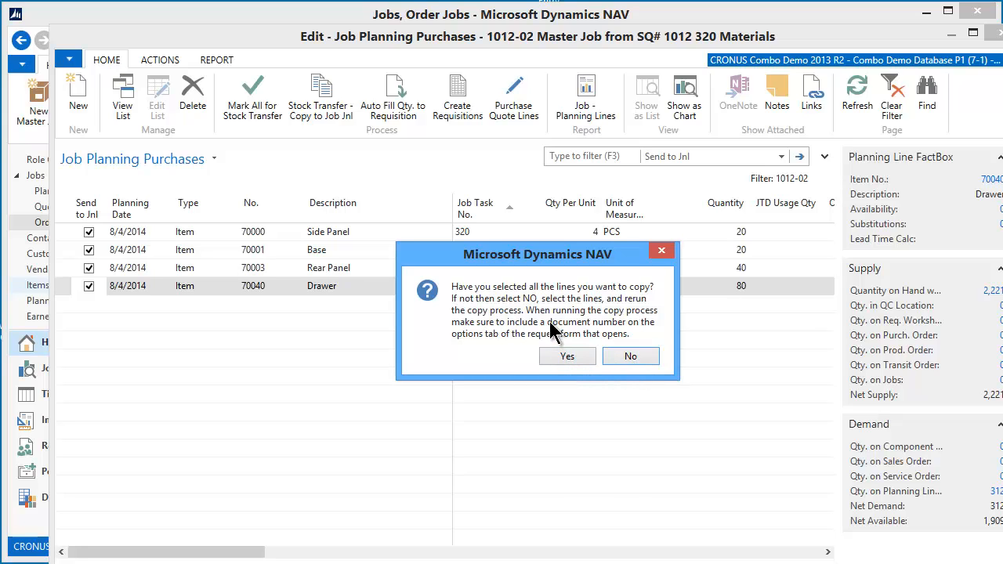
{"action": "left_click", "coordinate": [567, 356]}
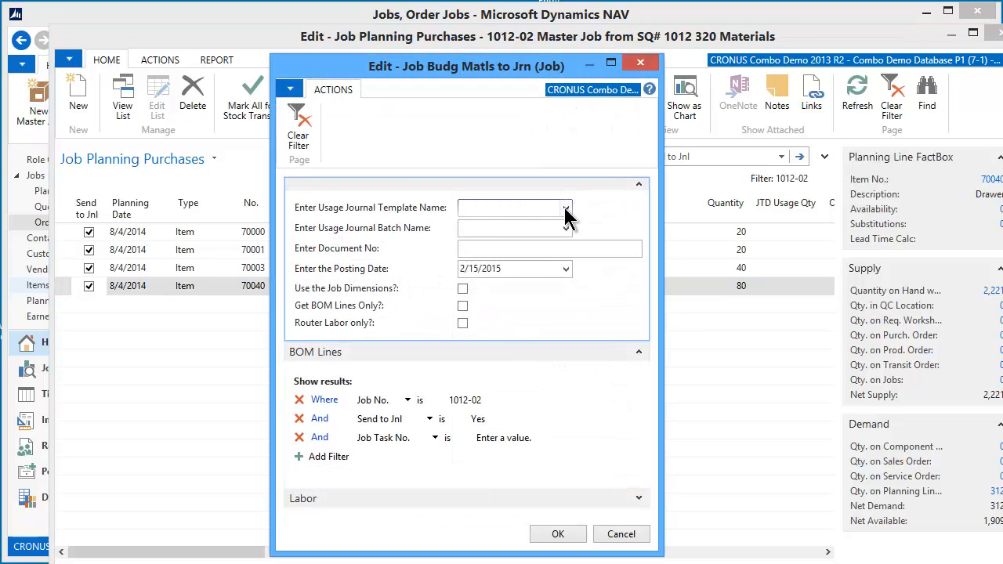
Set template MATERIAL, batch DEFAULT, document no. 49393 and posting date 2/15/2015
{"action": "left_click", "coordinate": [565, 207]}
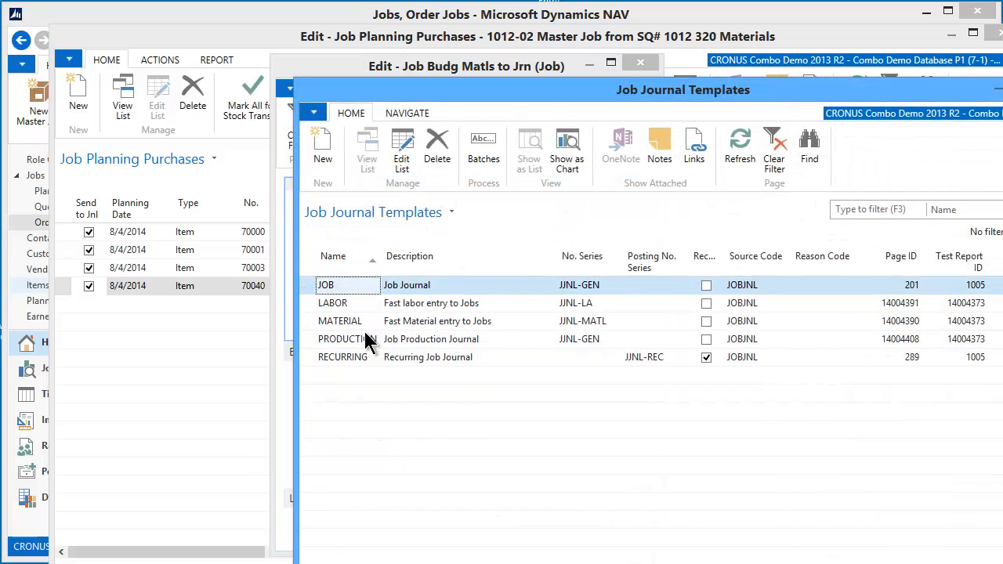
{"action": "mouse_move", "coordinate": [349, 331]}
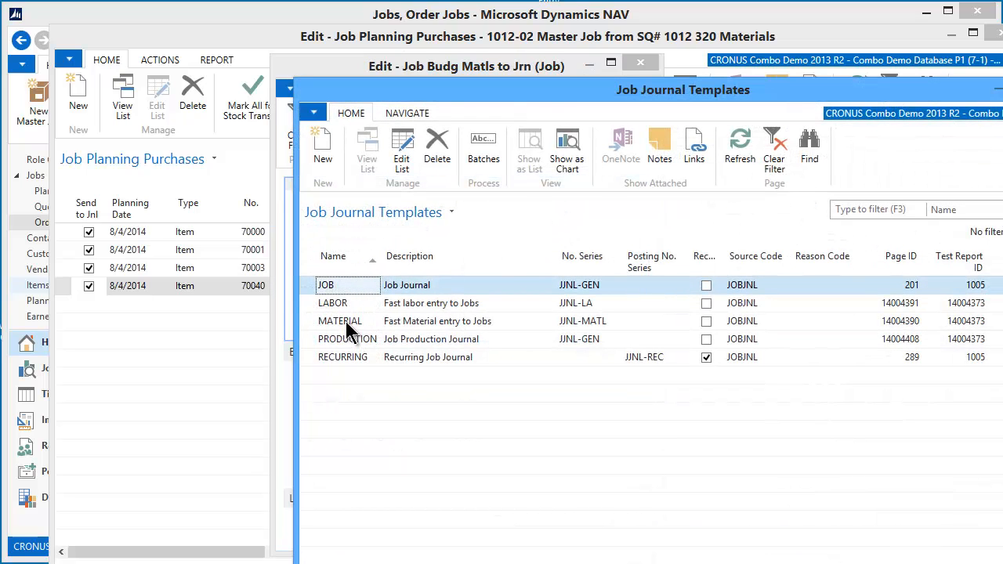
{"action": "left_click", "coordinate": [339, 321]}
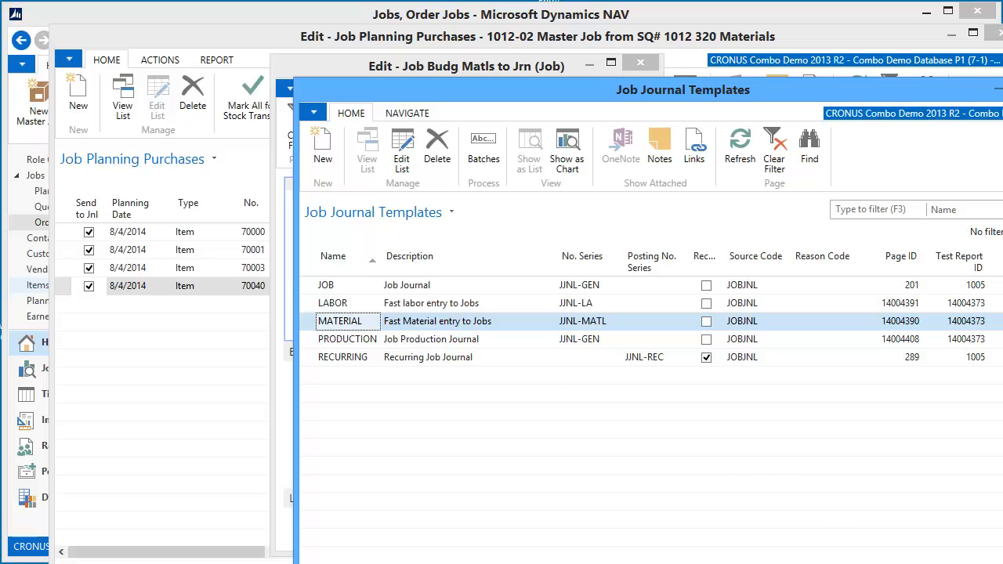
{"action": "double_click", "coordinate": [339, 320]}
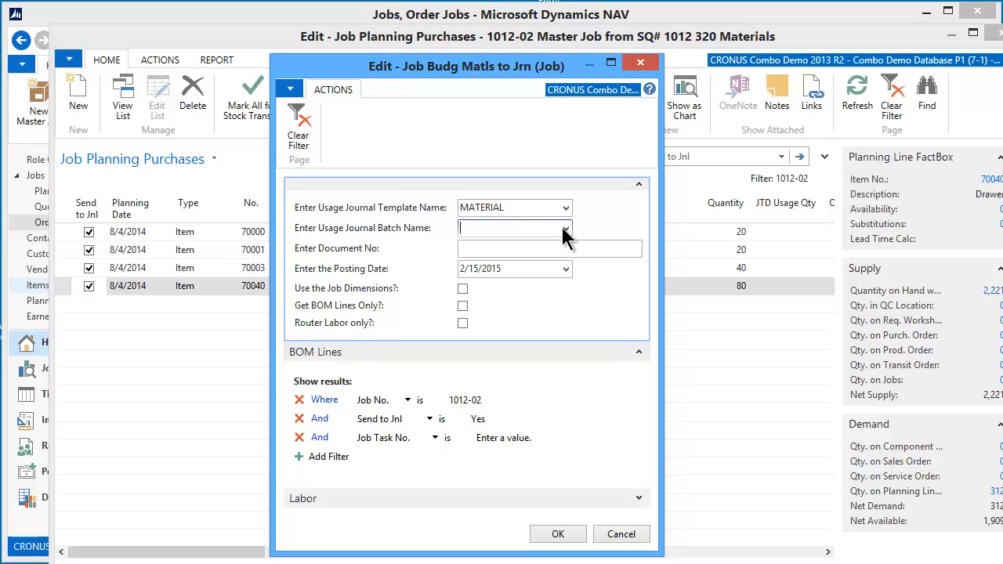
{"action": "left_click", "coordinate": [566, 228]}
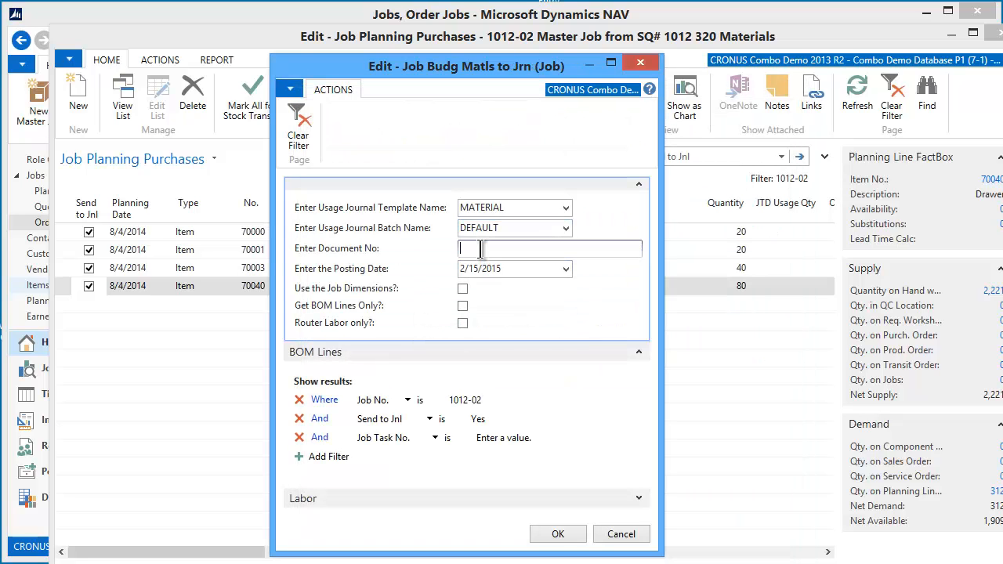
{"action": "type", "text": "49393"}
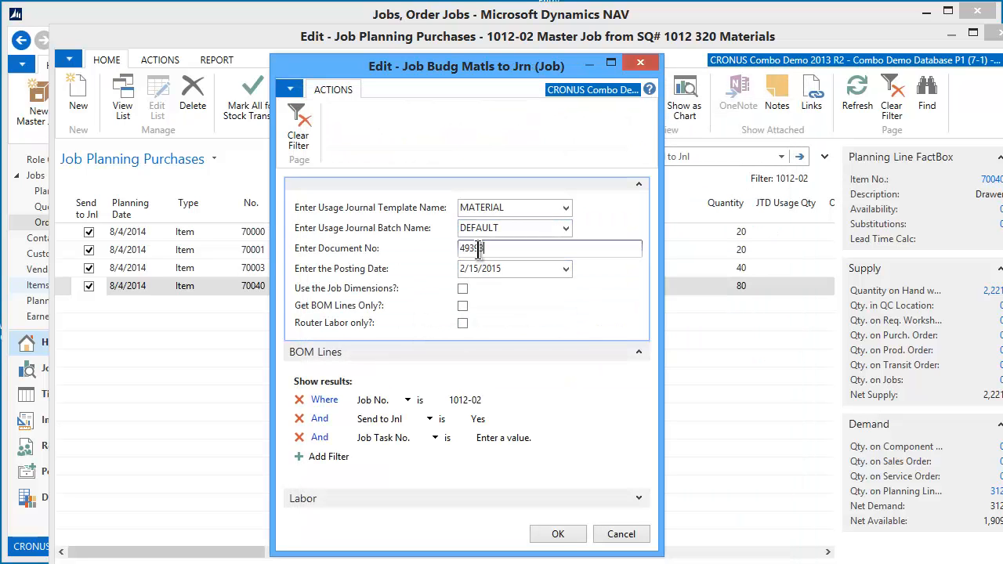
{"action": "left_click", "coordinate": [510, 269]}
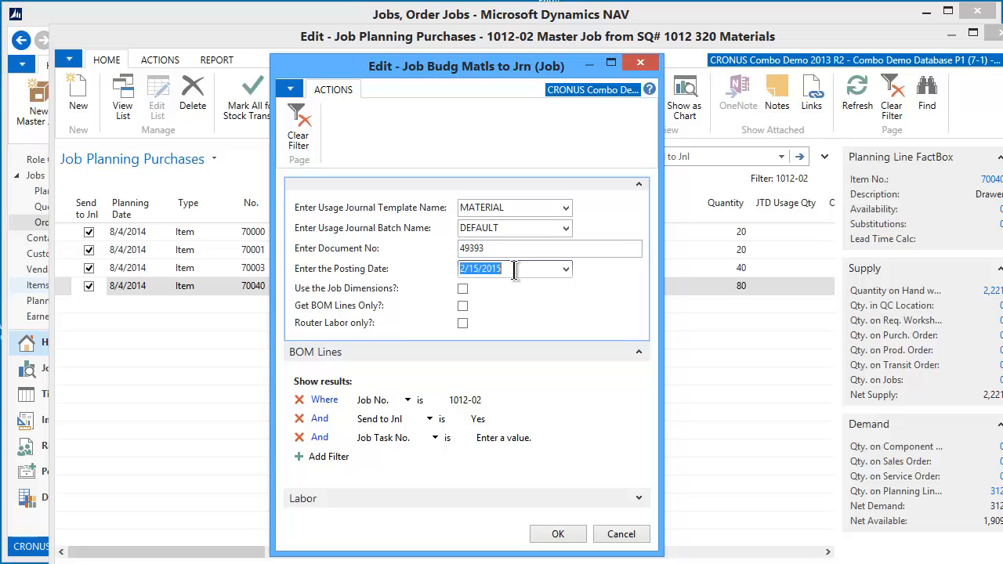
{"action": "type", "text": "t"}
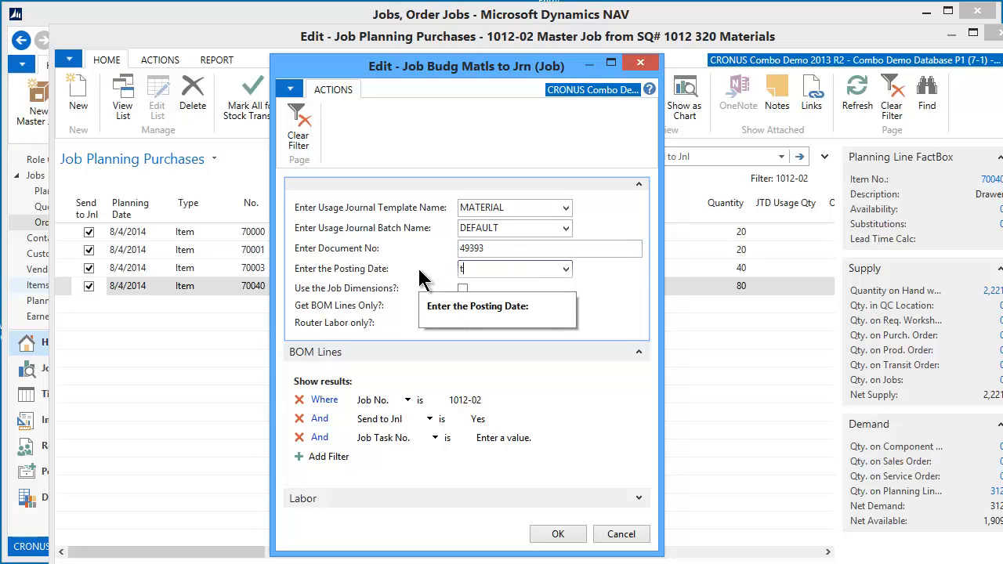
{"action": "type", "text": "2/15/2015"}
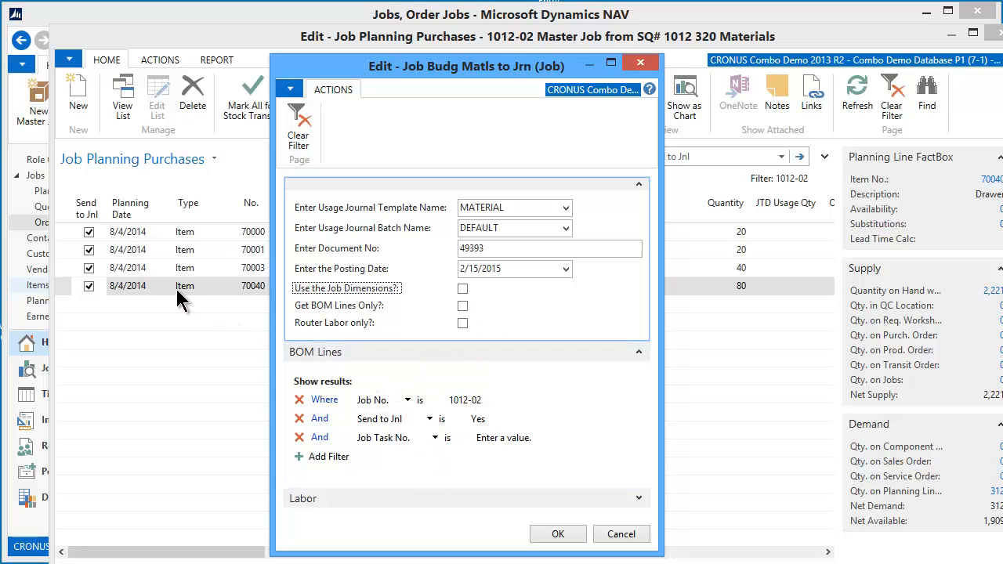
{"action": "mouse_move", "coordinate": [533, 48]}
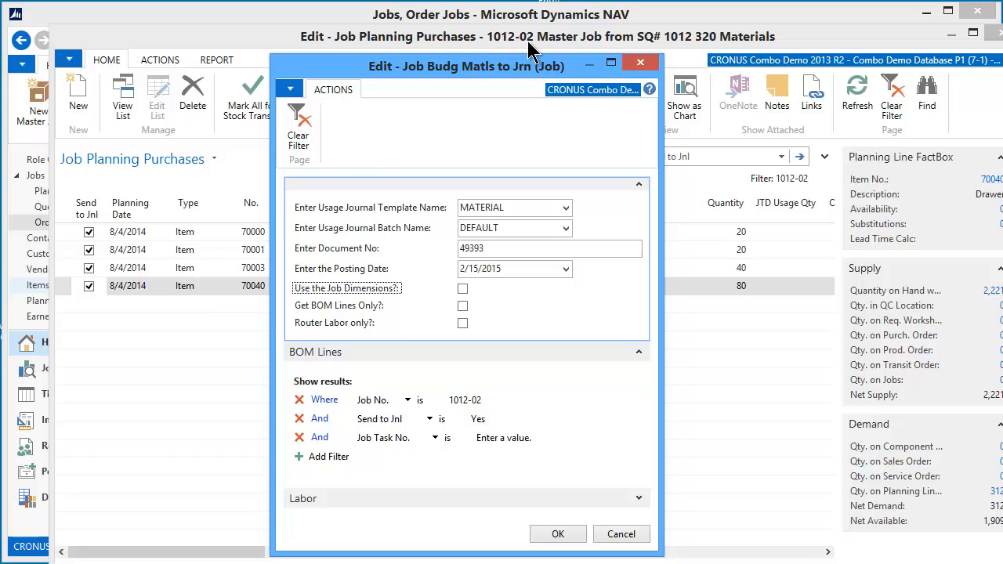
{"action": "mouse_move", "coordinate": [545, 505]}
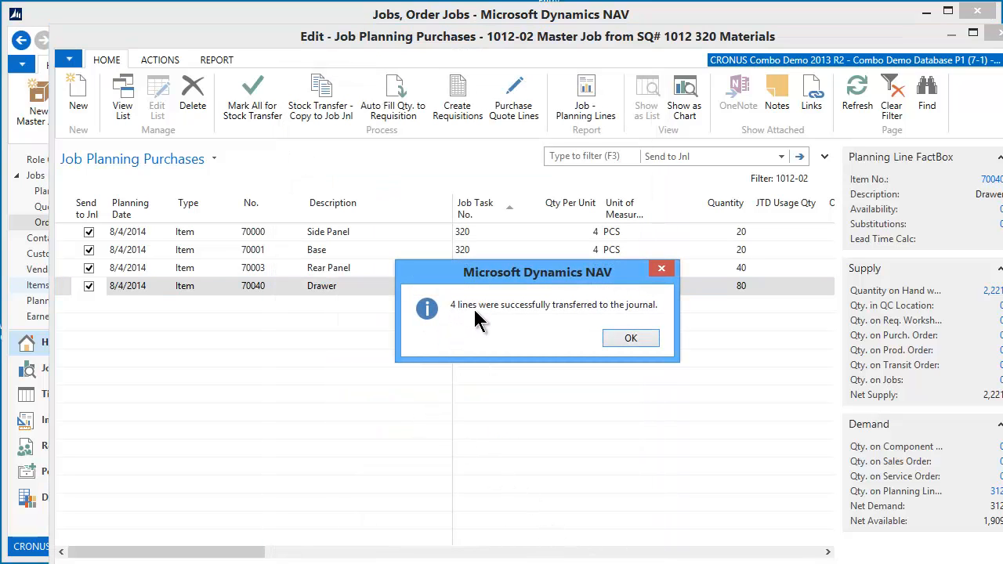
{"action": "mouse_move", "coordinate": [611, 317]}
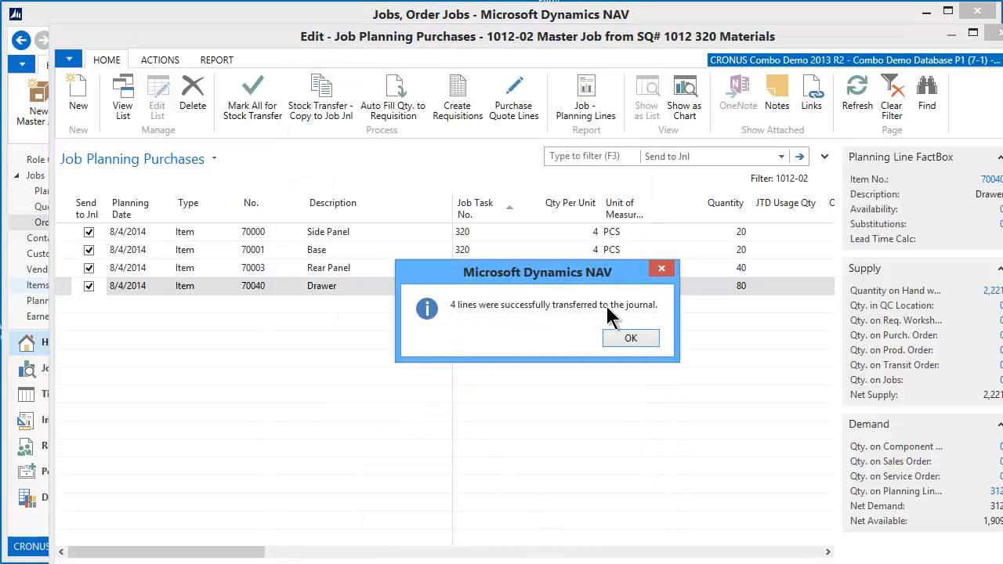
{"action": "mouse_move", "coordinate": [634, 322]}
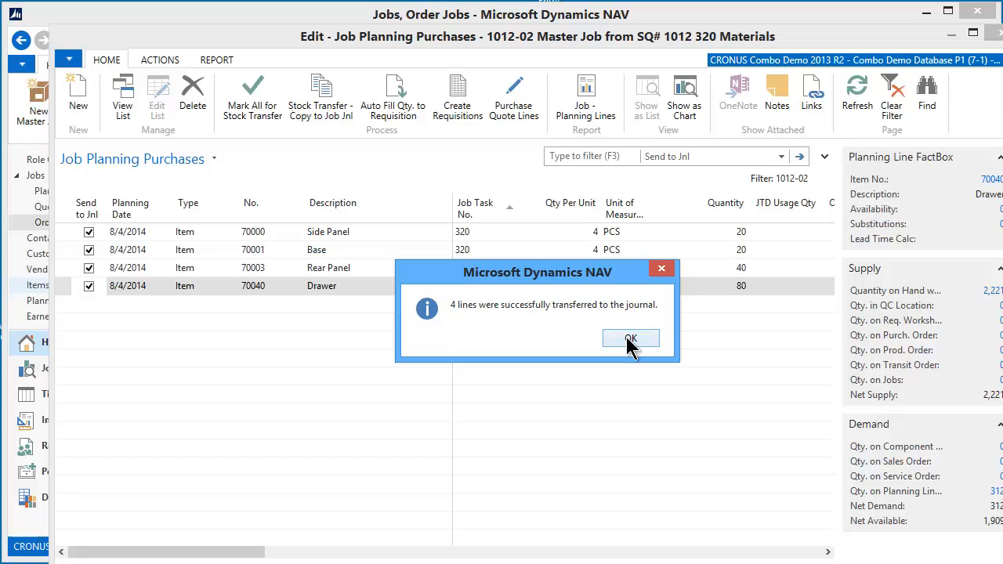
Acknowledge the '4 lines transferred' message and the posting reminder
{"action": "left_click", "coordinate": [631, 339]}
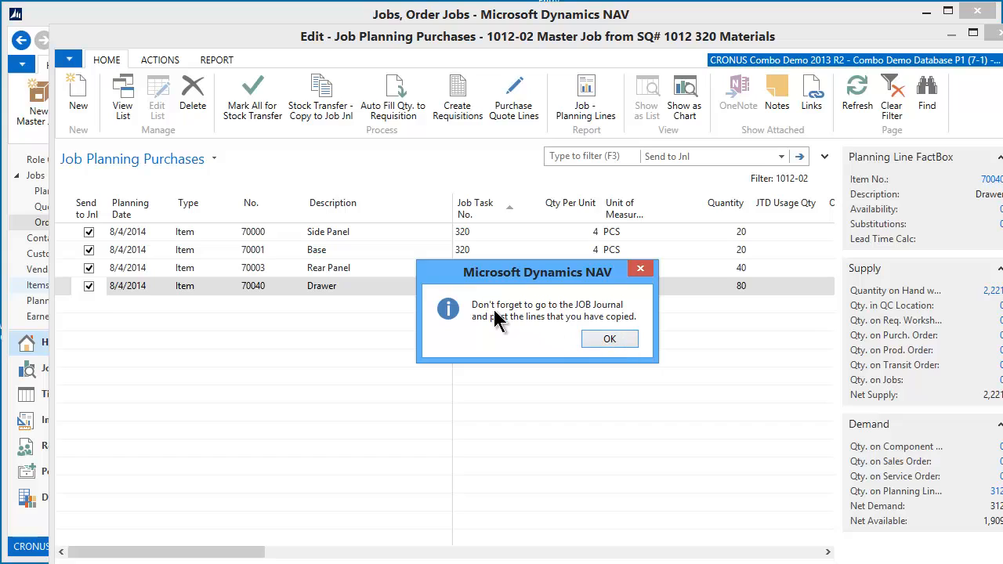
{"action": "mouse_move", "coordinate": [492, 323]}
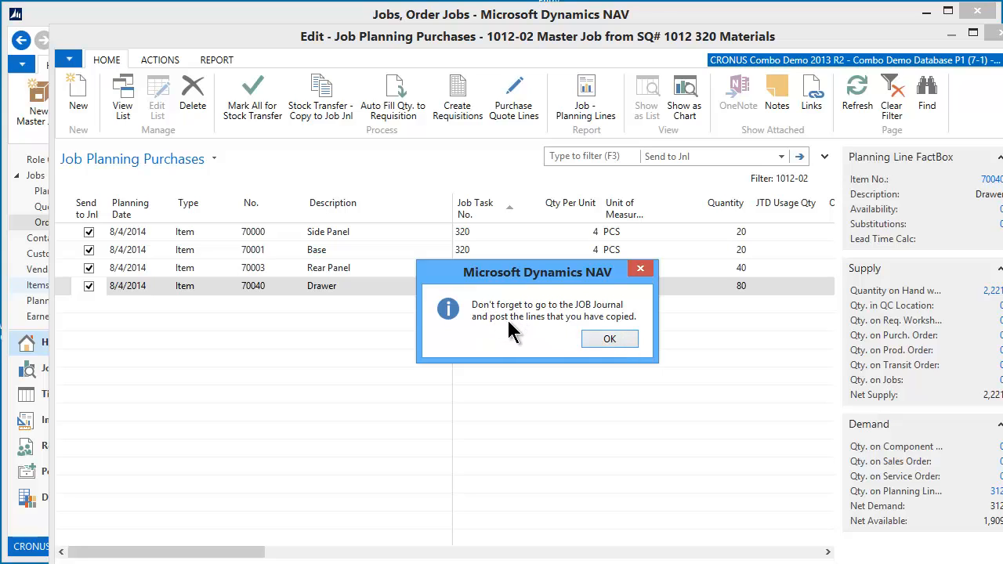
{"action": "mouse_move", "coordinate": [610, 338]}
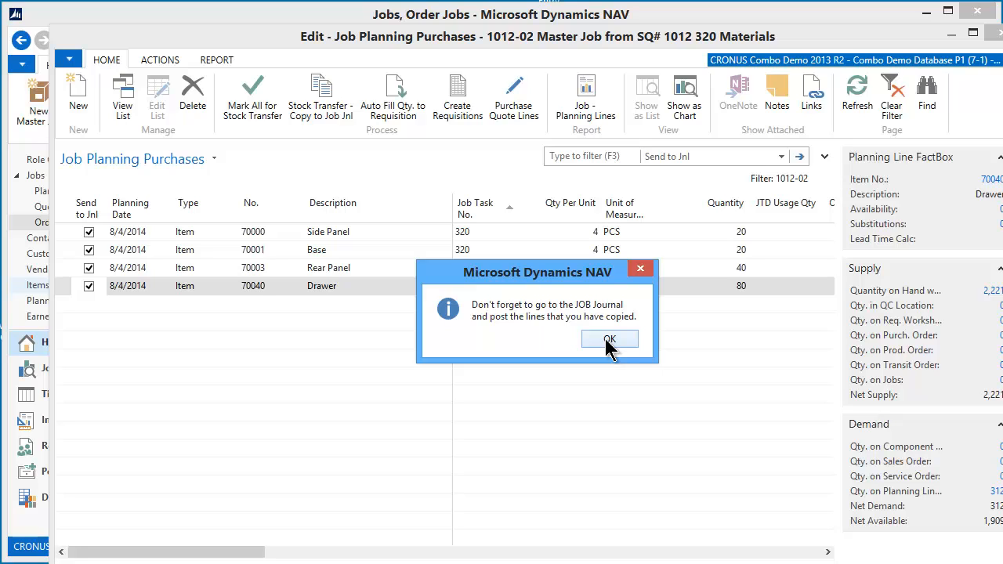
{"action": "left_click", "coordinate": [610, 338]}
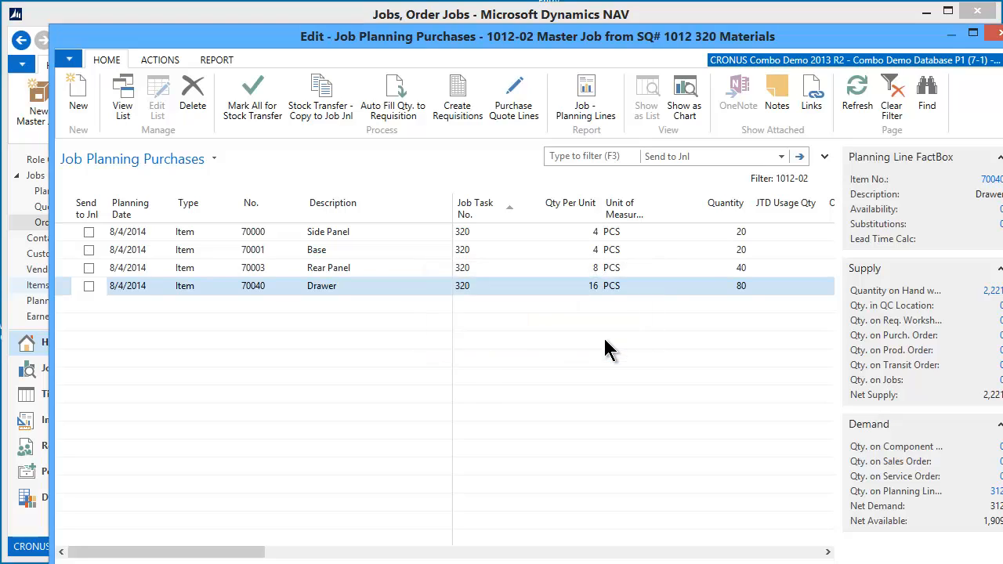
{"action": "mouse_move", "coordinate": [466, 364]}
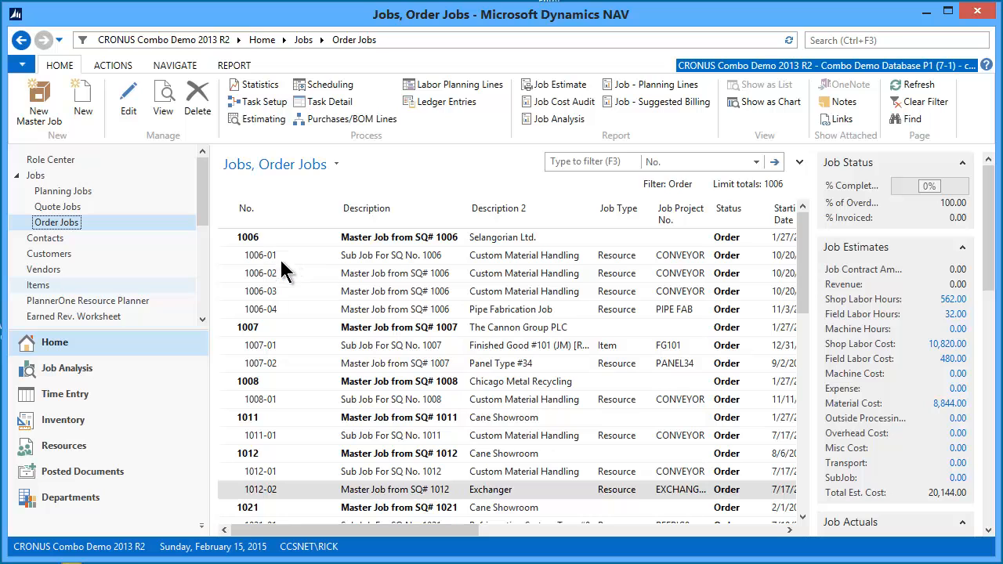
Open the MATERIAL job journal, showing the four copied lines dated 2/15/2015
{"action": "scroll", "scroll_direction": "down", "scroll_amount": 3}
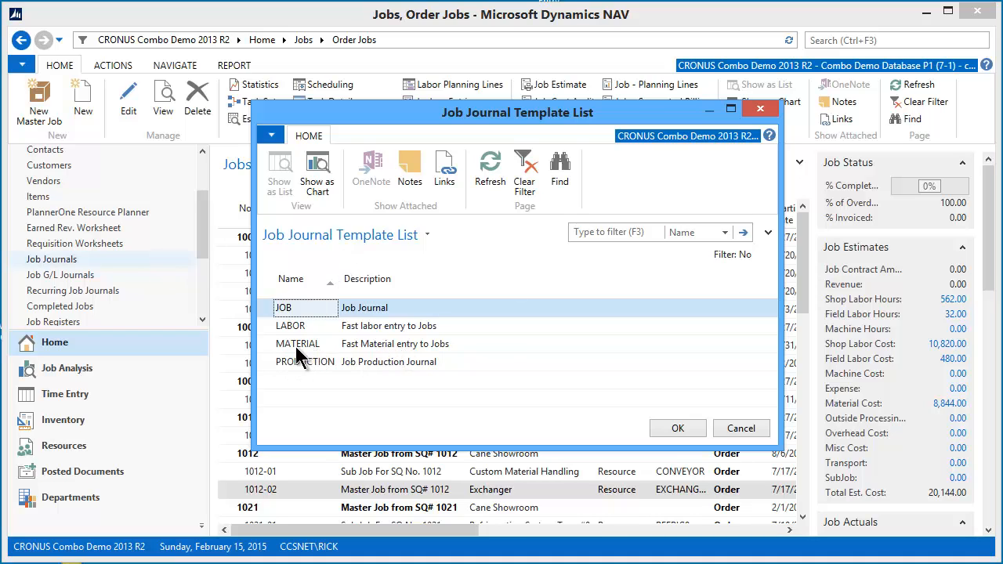
{"action": "left_click", "coordinate": [298, 343]}
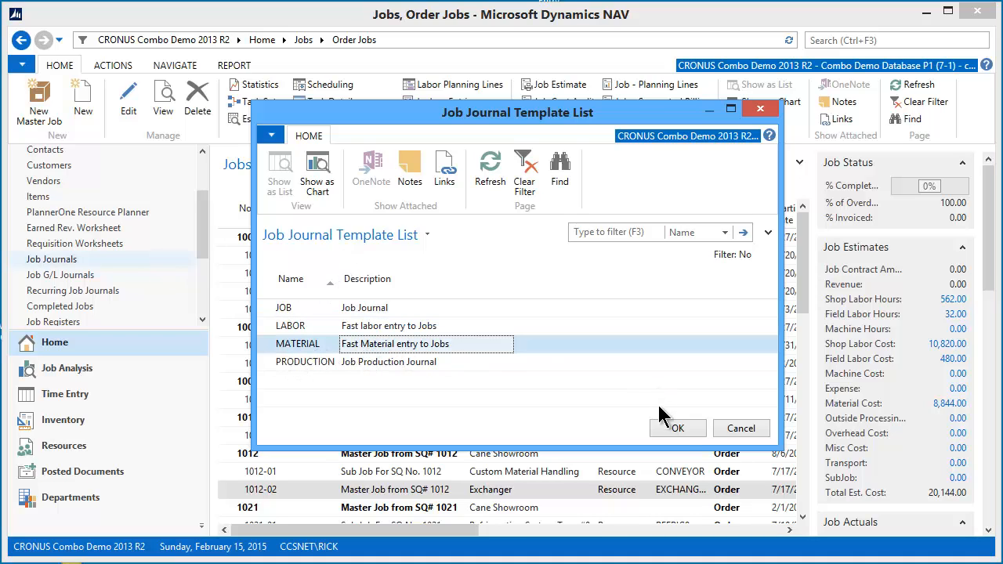
{"action": "left_click", "coordinate": [677, 428]}
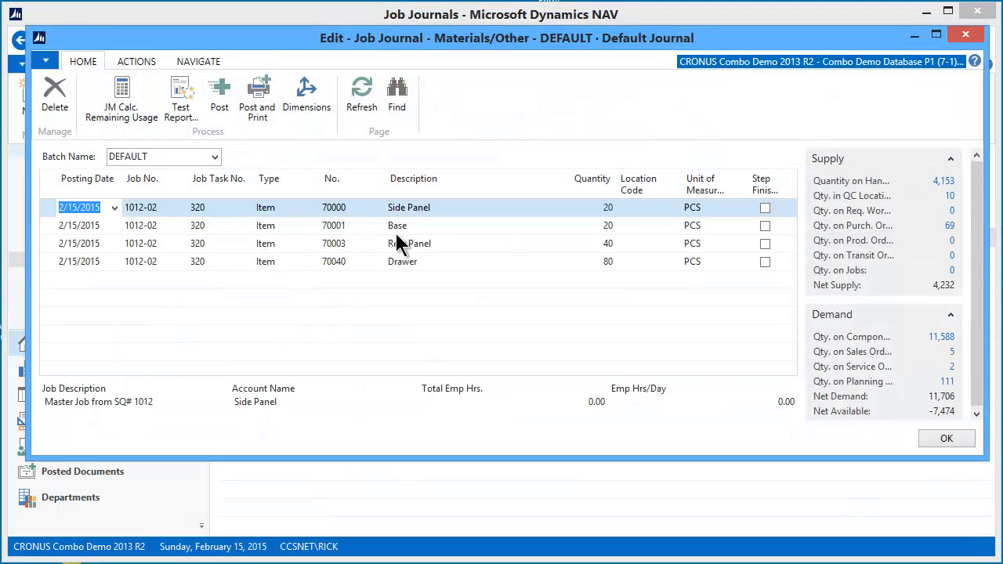
{"action": "mouse_move", "coordinate": [599, 274]}
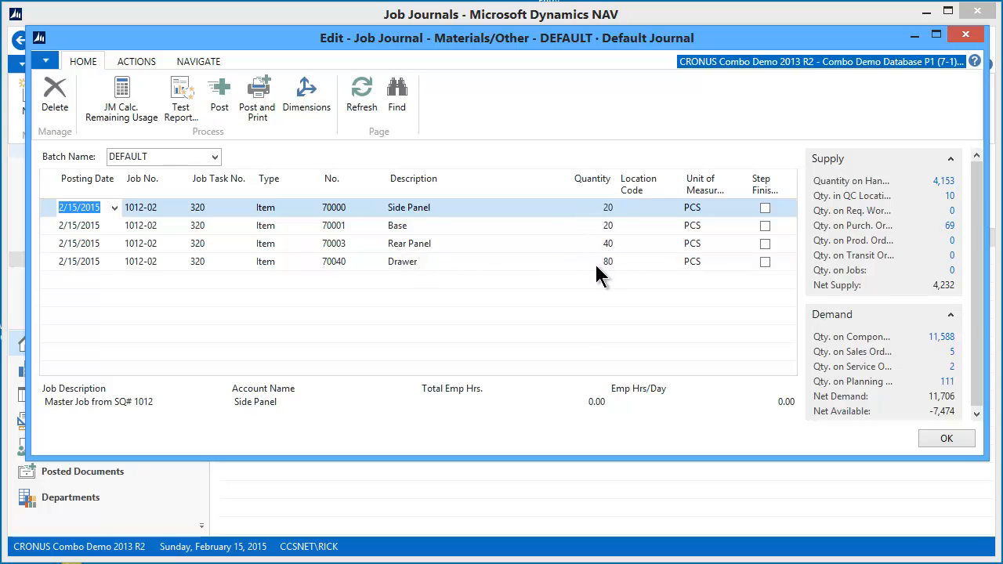
{"action": "mouse_move", "coordinate": [106, 270]}
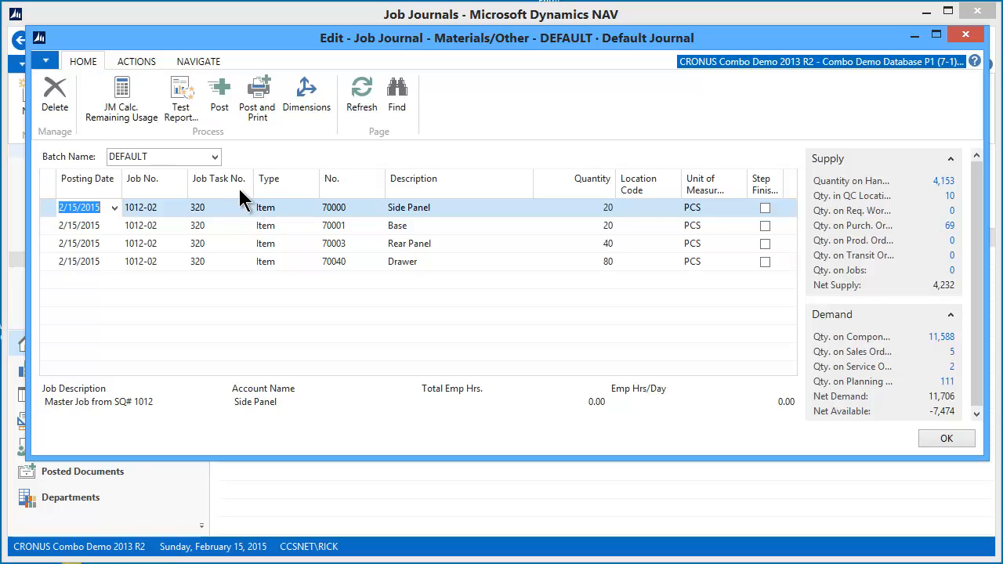
{"action": "mouse_move", "coordinate": [839, 229]}
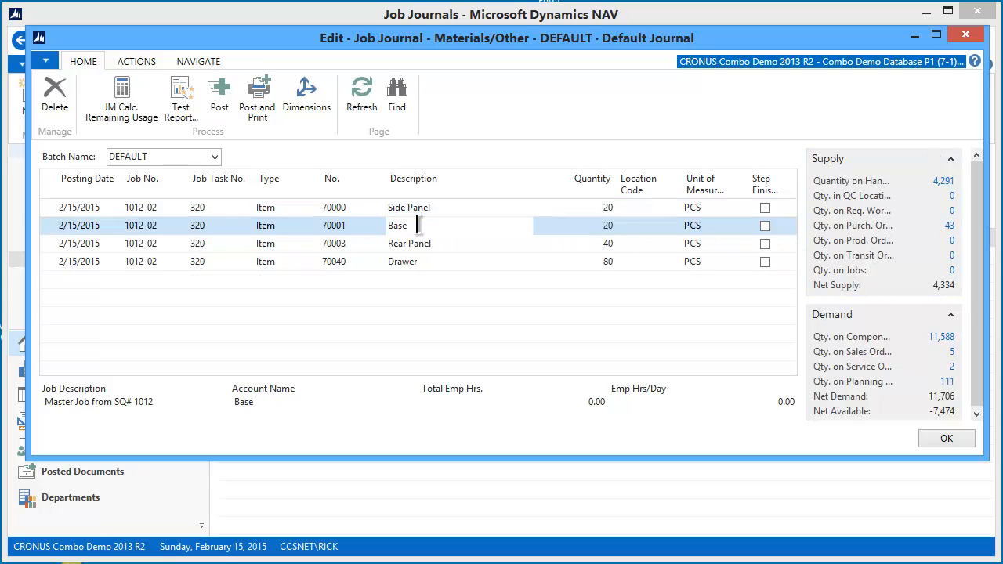
Check availability figures on the Base and Rear Panel journal lines
{"action": "left_click", "coordinate": [409, 243]}
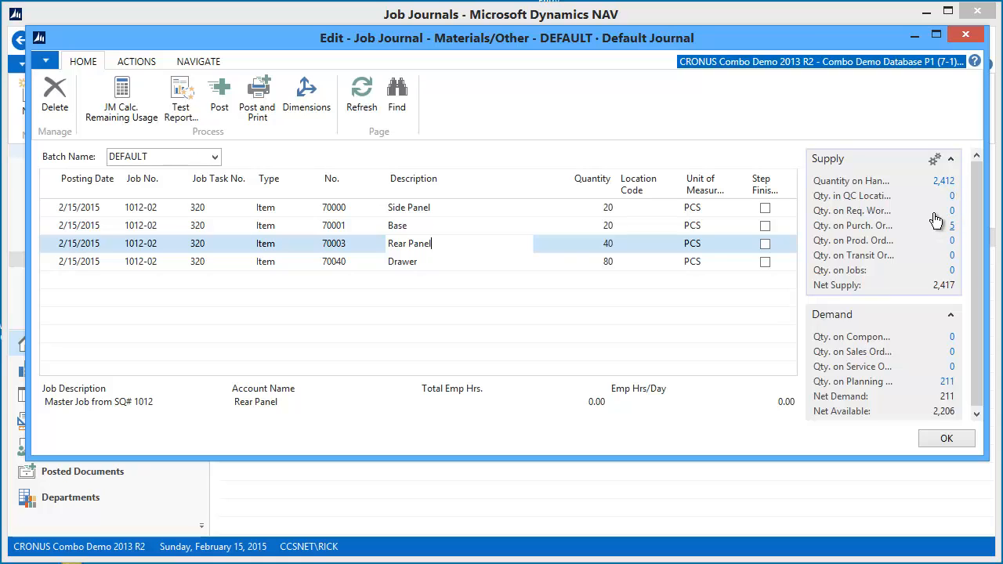
{"action": "left_click", "coordinate": [408, 207]}
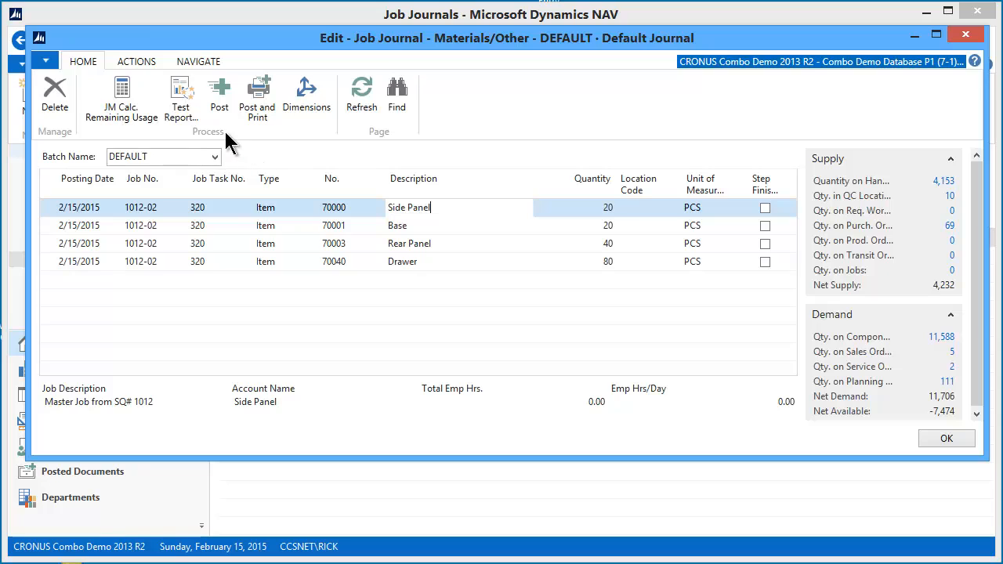
{"action": "mouse_move", "coordinate": [220, 90]}
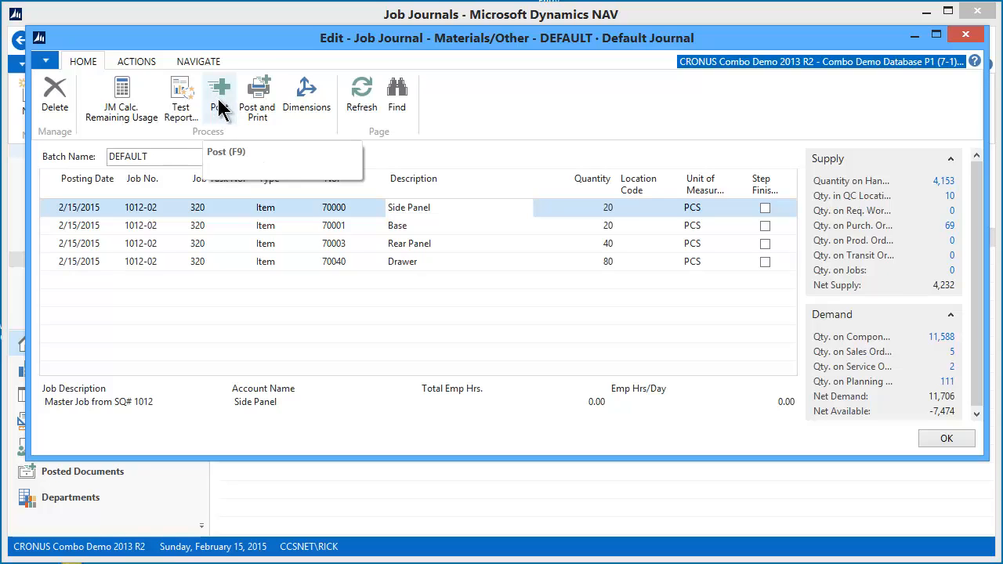
{"action": "mouse_move", "coordinate": [257, 94]}
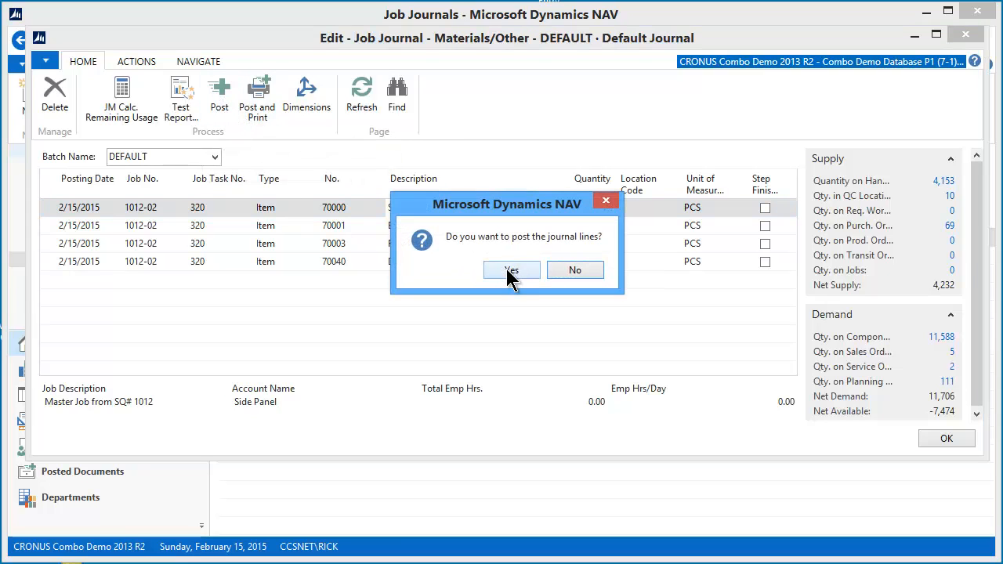
Confirm posting and dismiss the error demanding document no. JJM00002 instead of 49393
{"action": "left_click", "coordinate": [510, 270]}
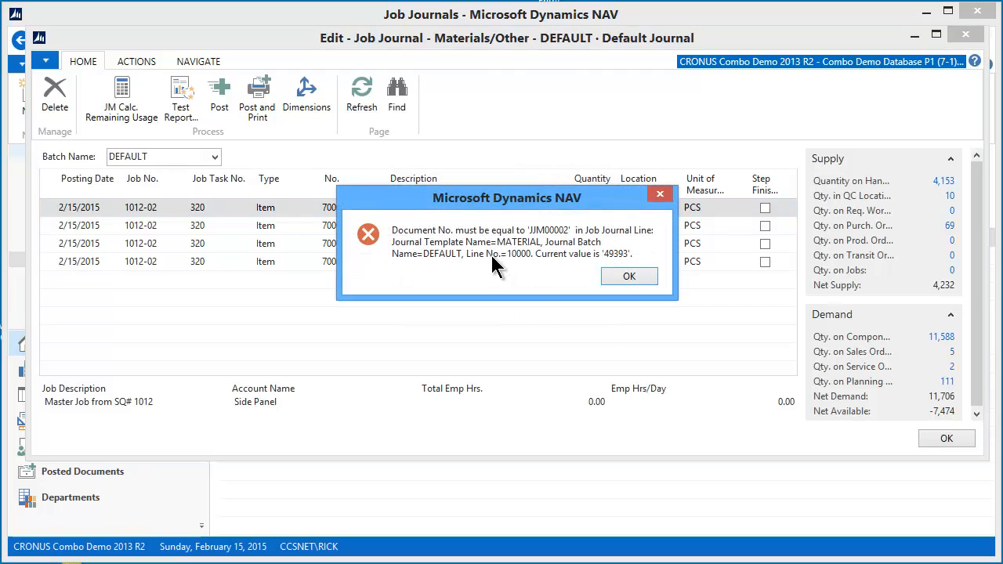
{"action": "mouse_move", "coordinate": [593, 265]}
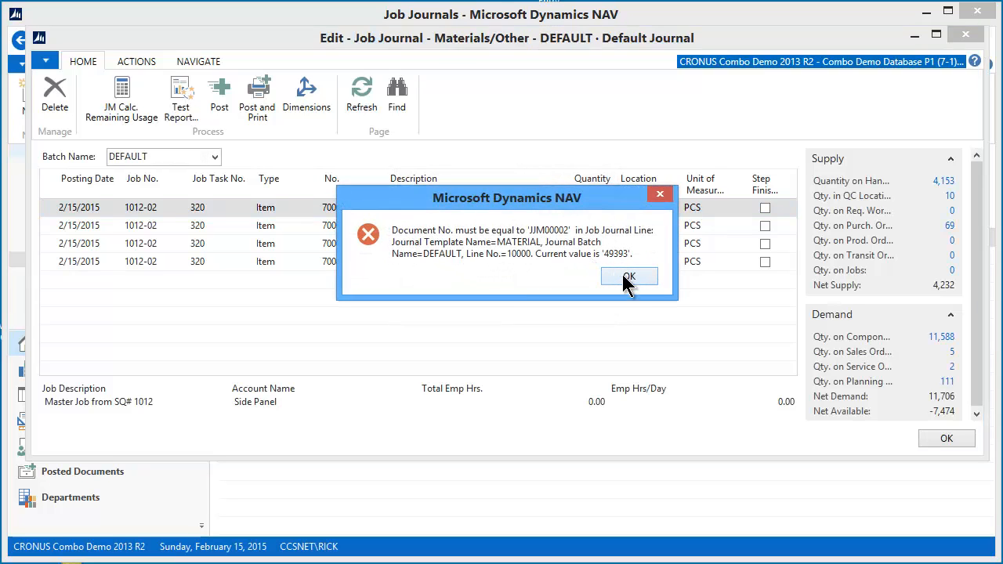
{"action": "mouse_move", "coordinate": [594, 270]}
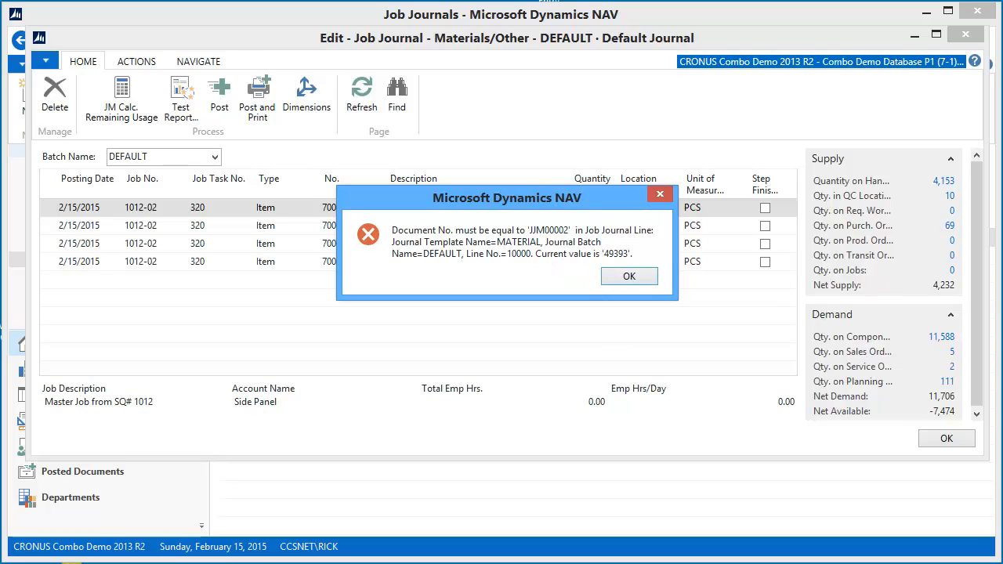
{"action": "left_click", "coordinate": [628, 276]}
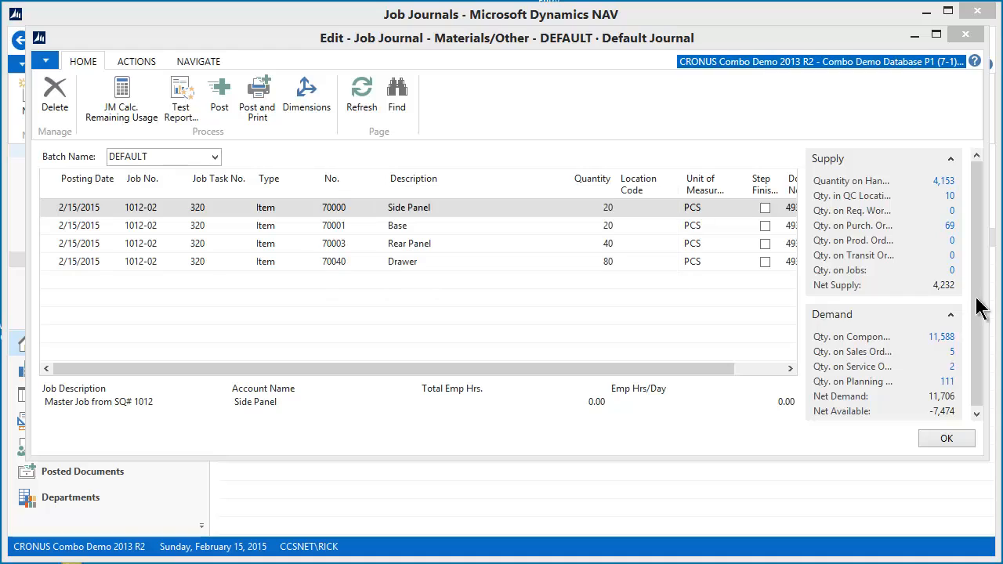
{"action": "mouse_move", "coordinate": [308, 249]}
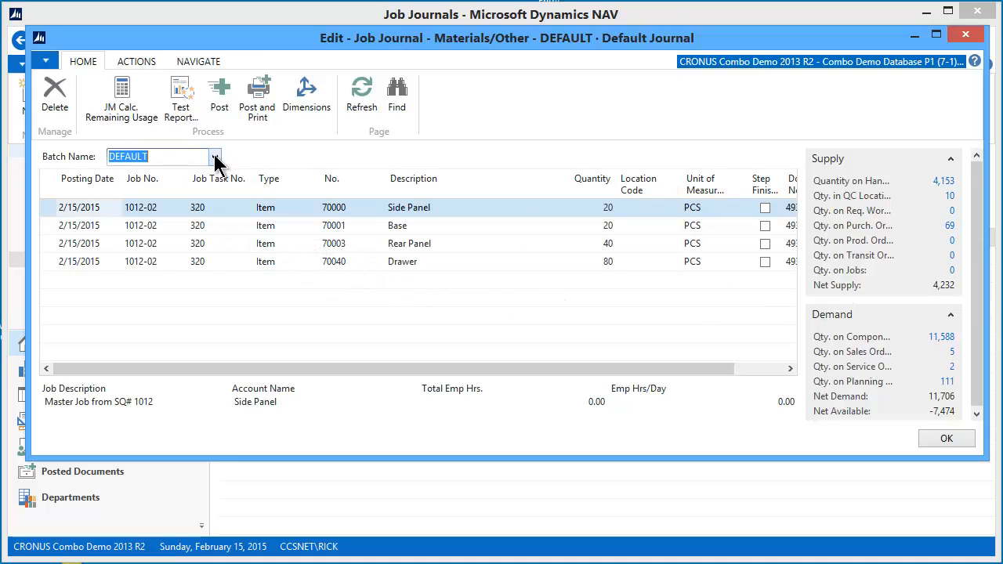
Review the DEFAULT job journal batch's blank No. Series via the Batch Name lookup
{"action": "left_click", "coordinate": [217, 156]}
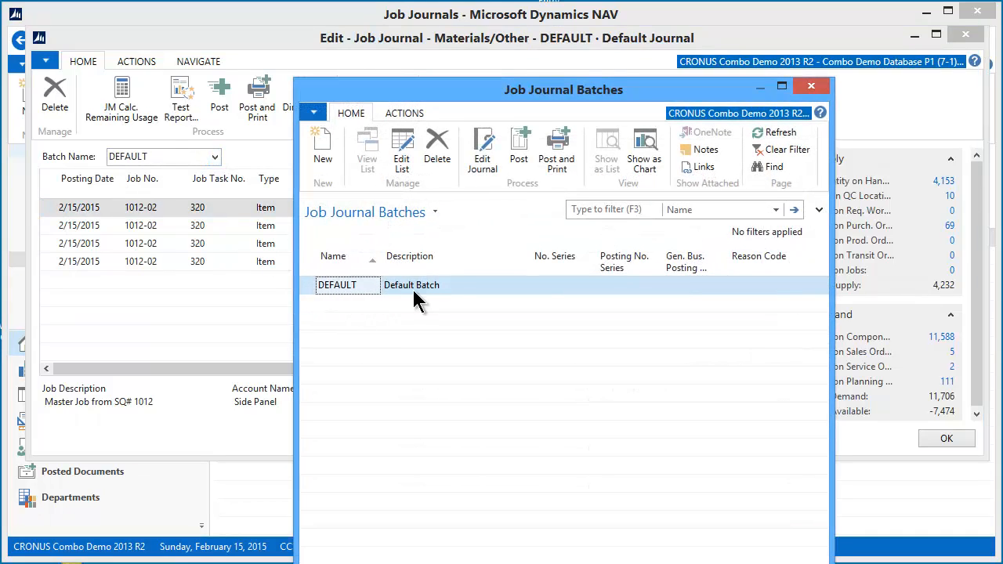
{"action": "left_click", "coordinate": [554, 285]}
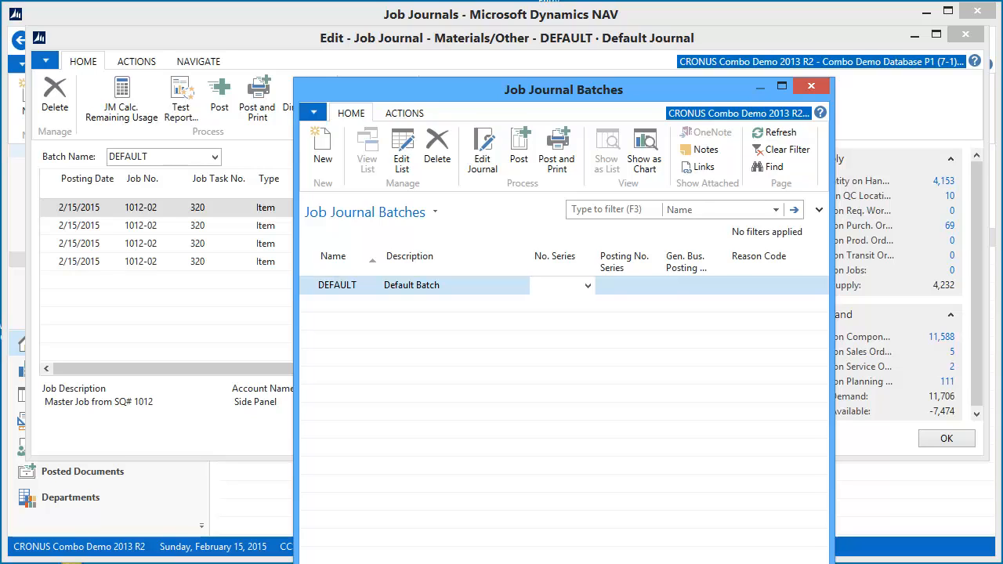
{"action": "left_click", "coordinate": [556, 284]}
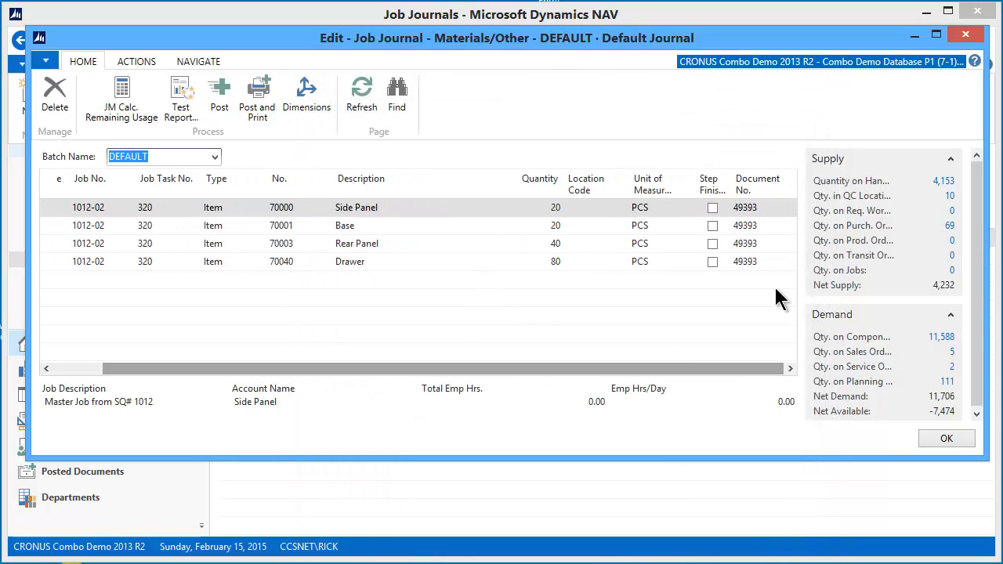
{"action": "mouse_move", "coordinate": [368, 243]}
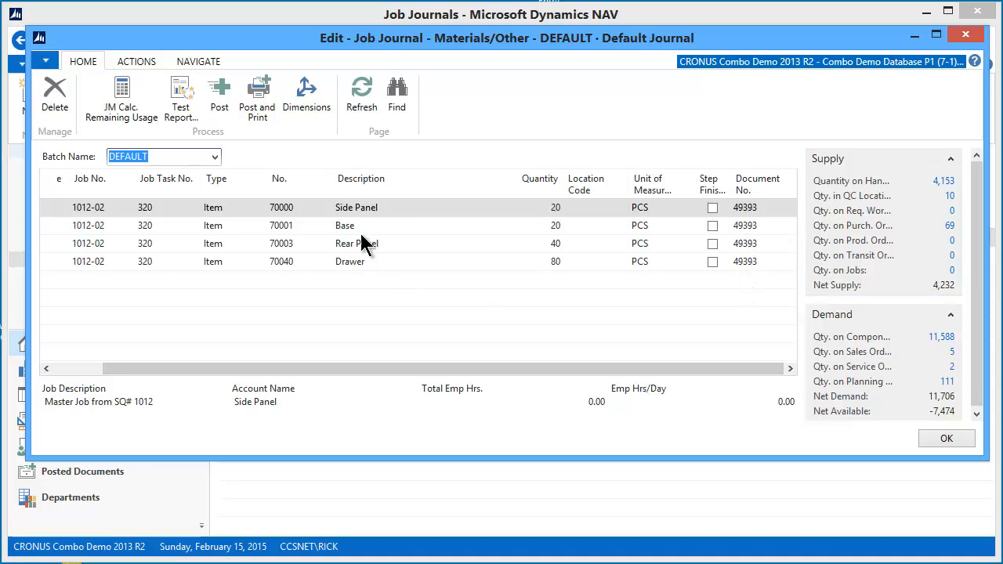
{"action": "mouse_move", "coordinate": [349, 380]}
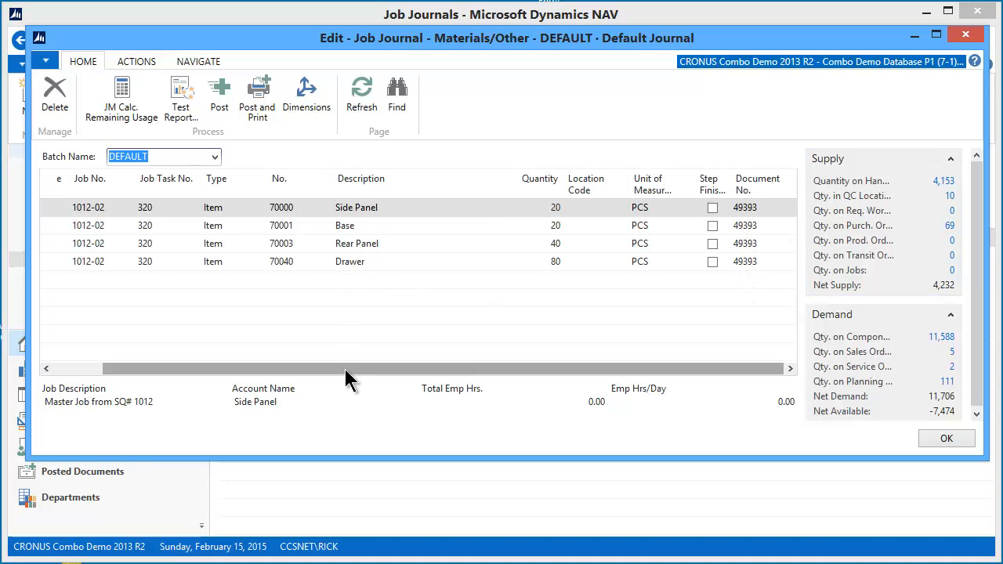
Post the four DEFAULT batch material lines for job 1012-02 and confirm
{"action": "scroll", "scroll_direction": "left", "scroll_amount": 3}
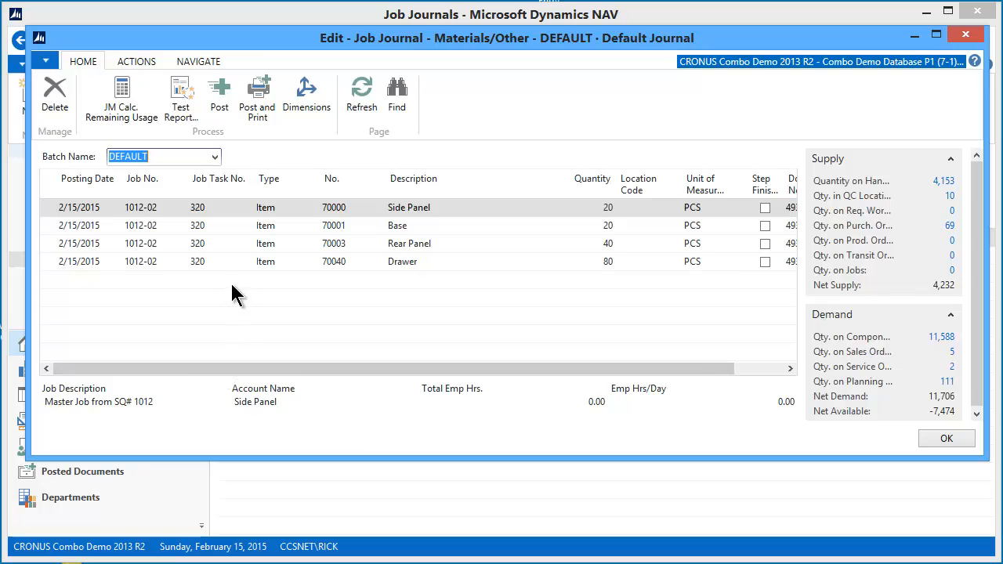
{"action": "mouse_move", "coordinate": [219, 90]}
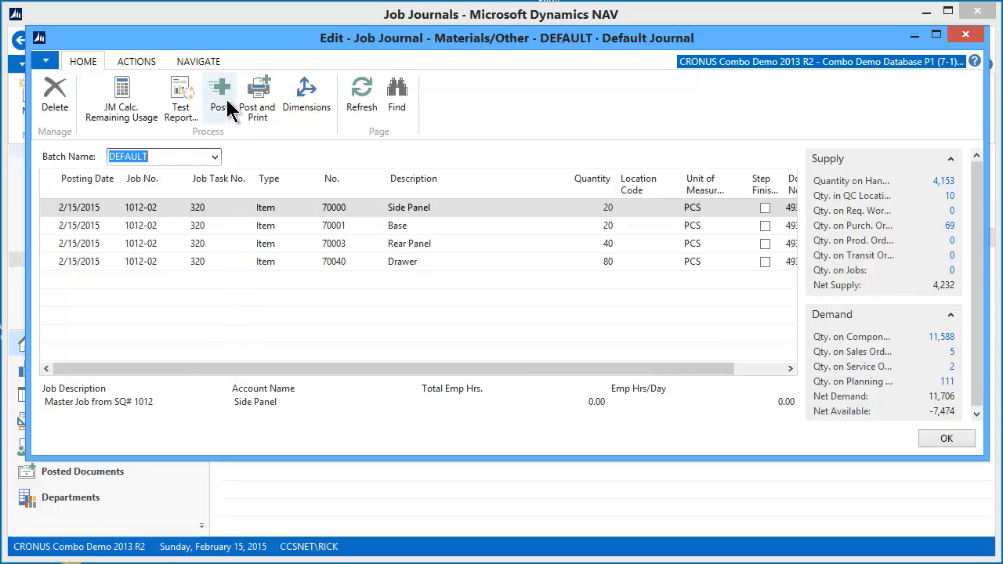
{"action": "left_click", "coordinate": [219, 90]}
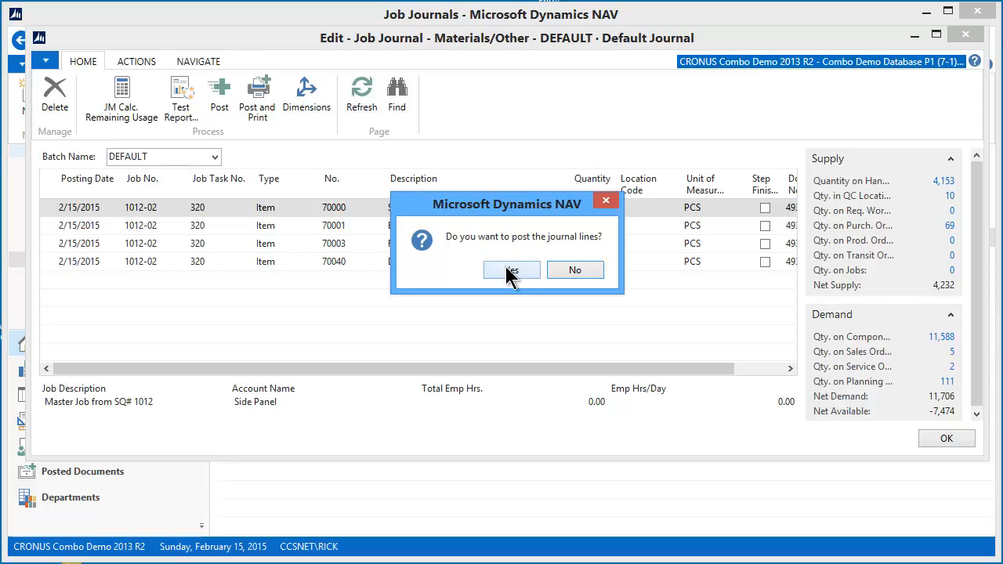
{"action": "left_click", "coordinate": [512, 269]}
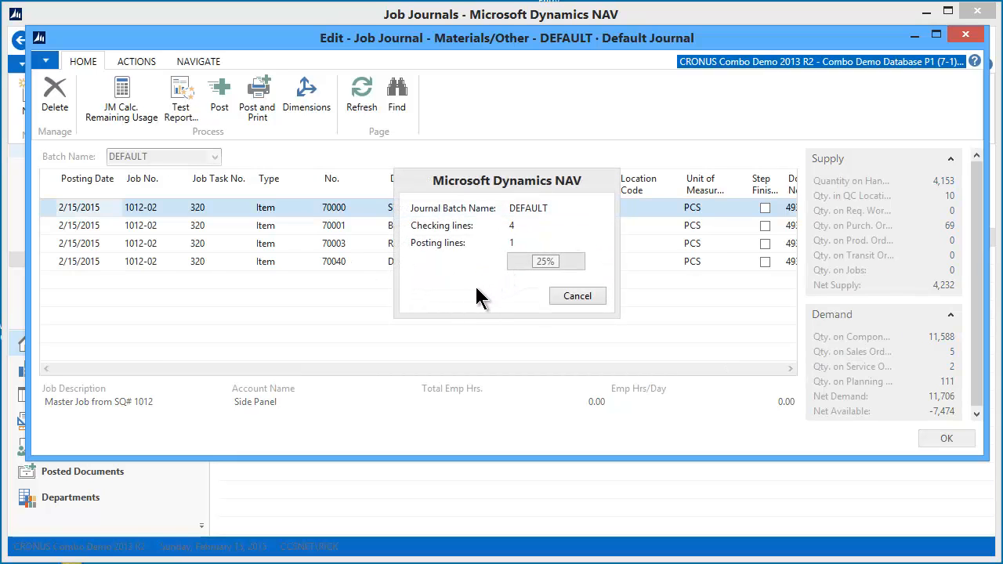
{"action": "mouse_move", "coordinate": [435, 316]}
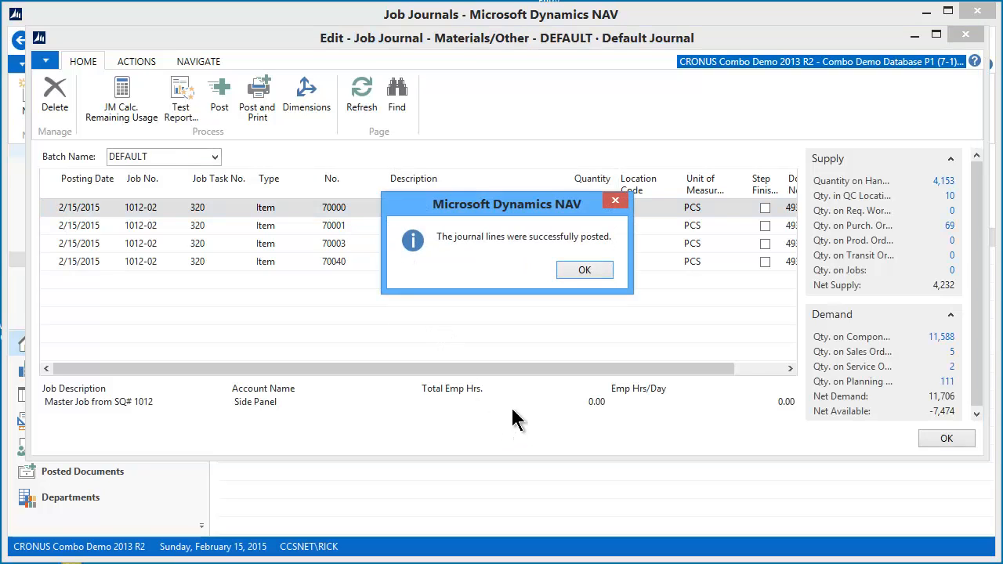
{"action": "mouse_move", "coordinate": [541, 269]}
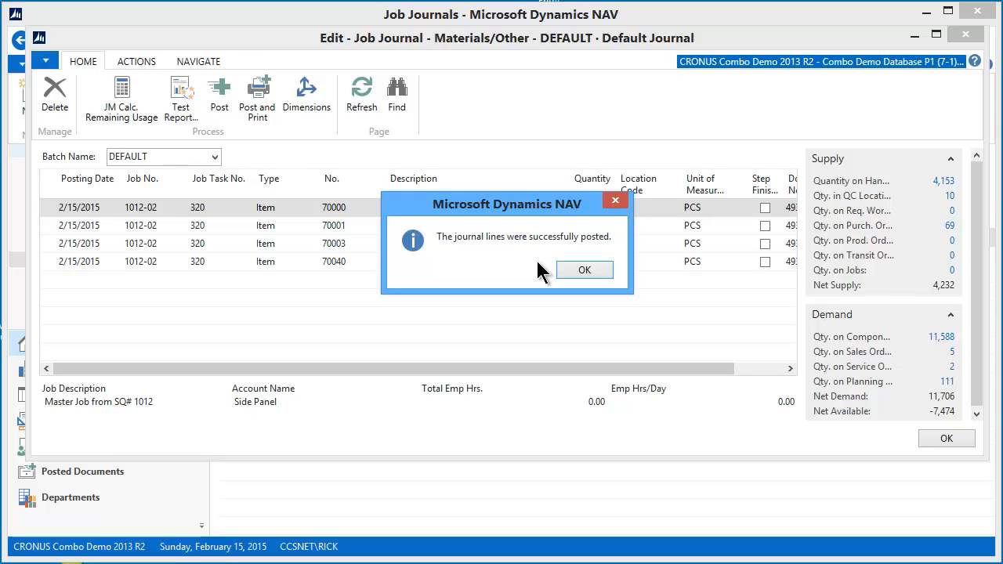
{"action": "mouse_move", "coordinate": [533, 270]}
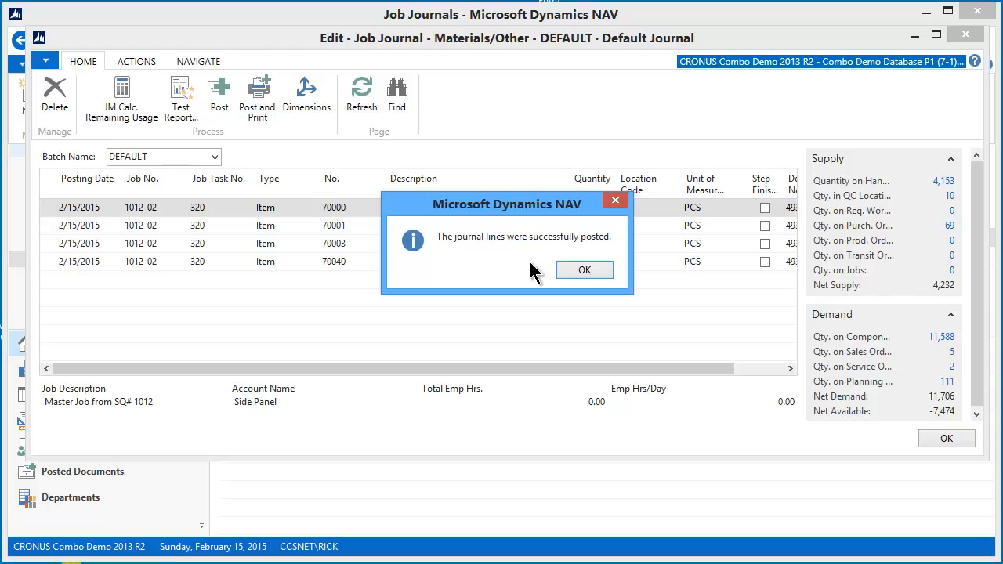
{"action": "mouse_move", "coordinate": [344, 274]}
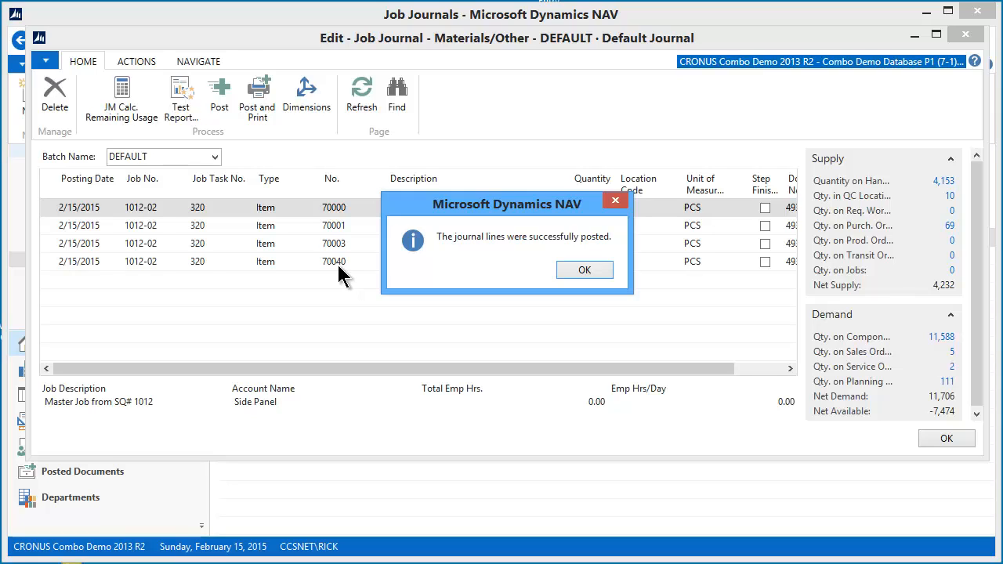
{"action": "mouse_move", "coordinate": [905, 200]}
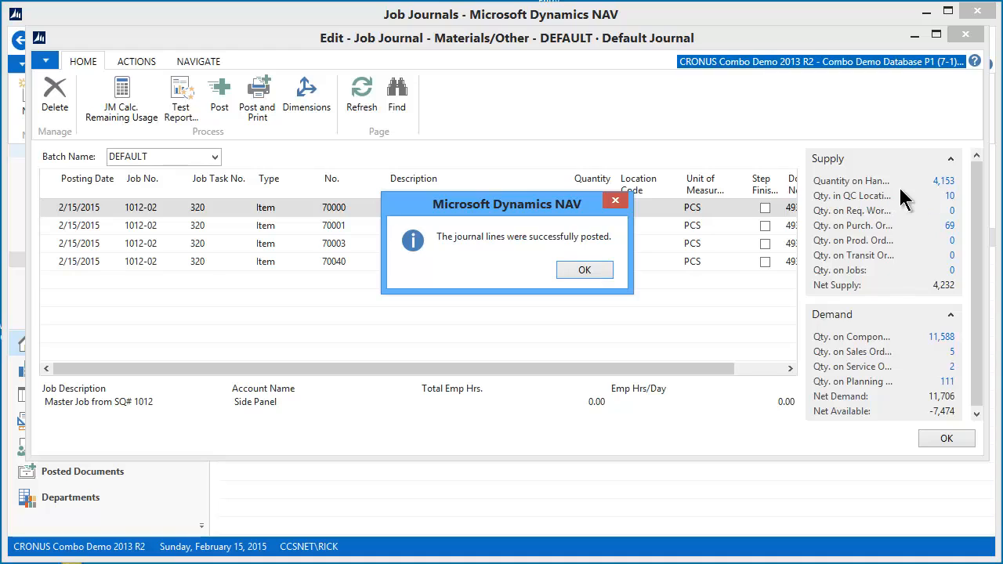
{"action": "mouse_move", "coordinate": [584, 271]}
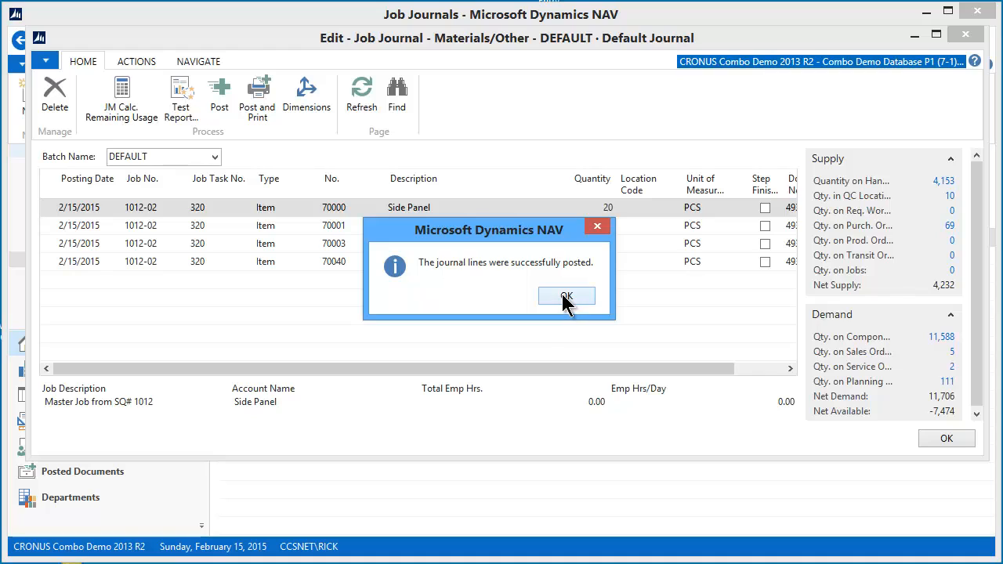
Dismiss the posting success message and select job 1012-02 in Order Jobs
{"action": "left_click", "coordinate": [567, 296]}
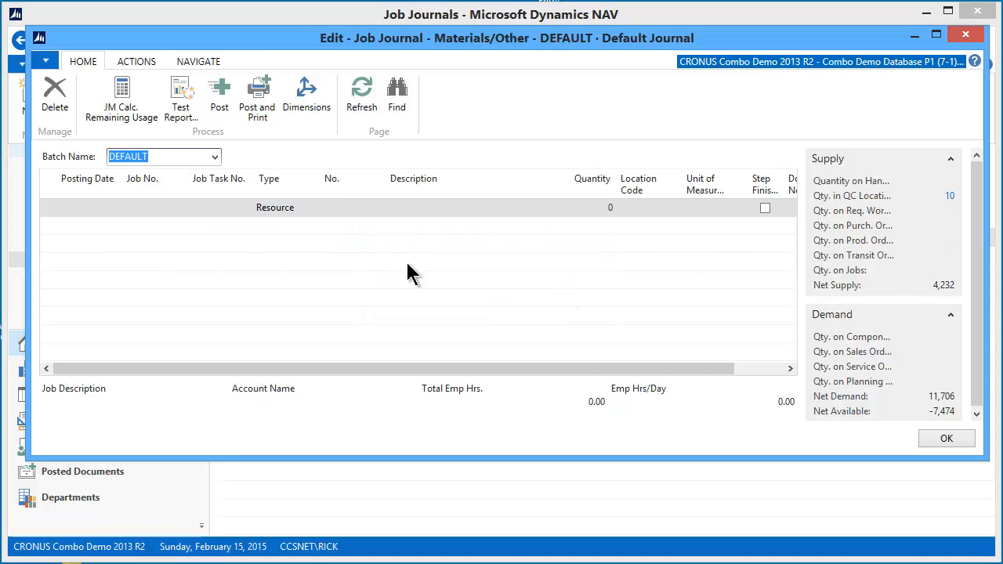
{"action": "mouse_move", "coordinate": [565, 383]}
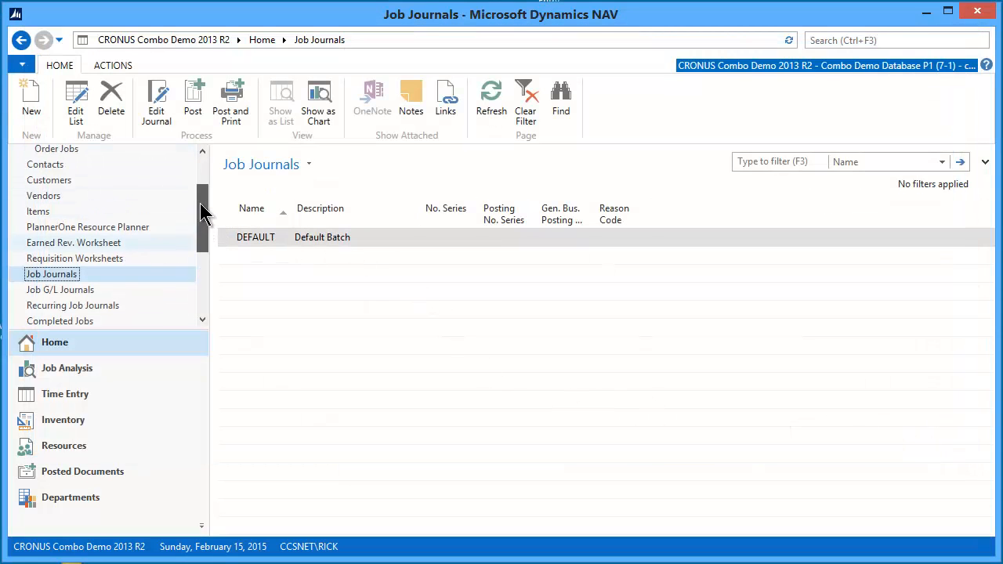
{"action": "scroll", "scroll_direction": "up", "scroll_amount": 3}
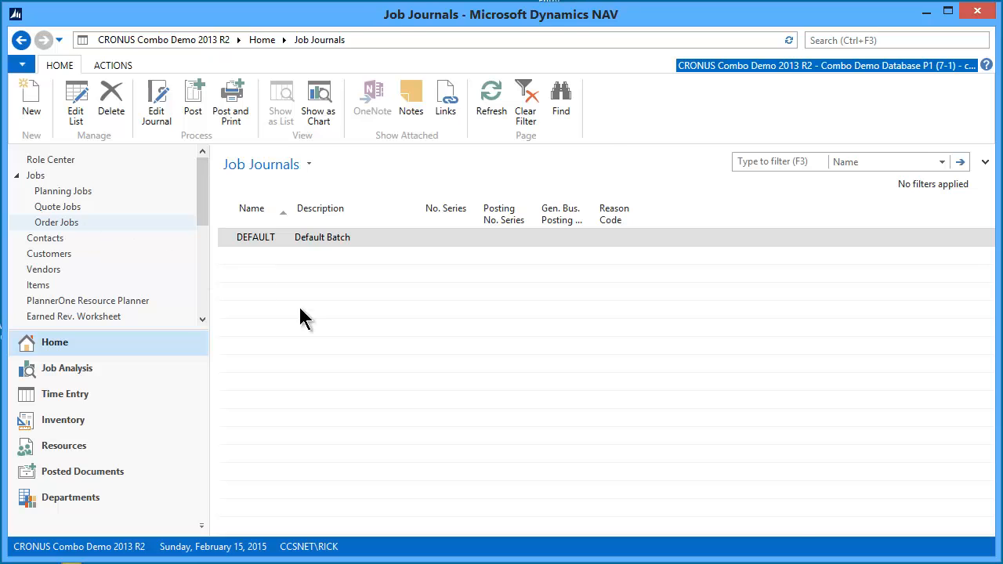
{"action": "left_click", "coordinate": [56, 223]}
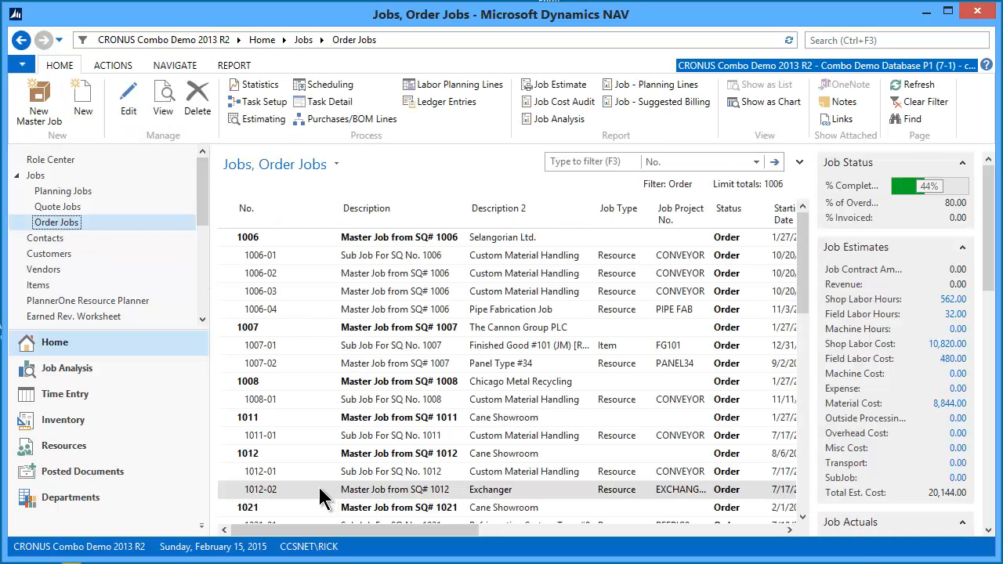
{"action": "mouse_move", "coordinate": [332, 140]}
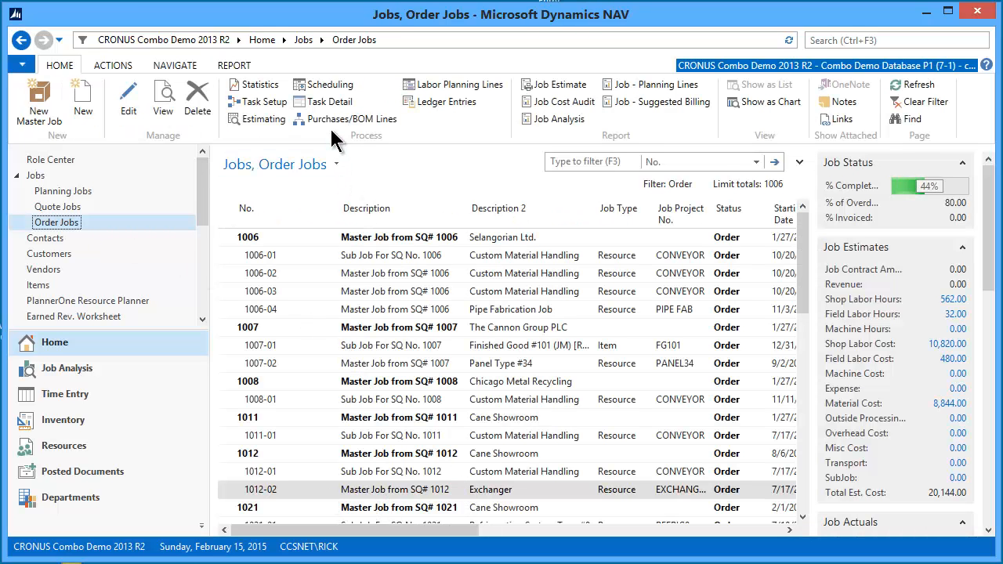
Open Purchases/BOM Lines for job 1012-02 to review JTD usage quantities
{"action": "left_click", "coordinate": [348, 118]}
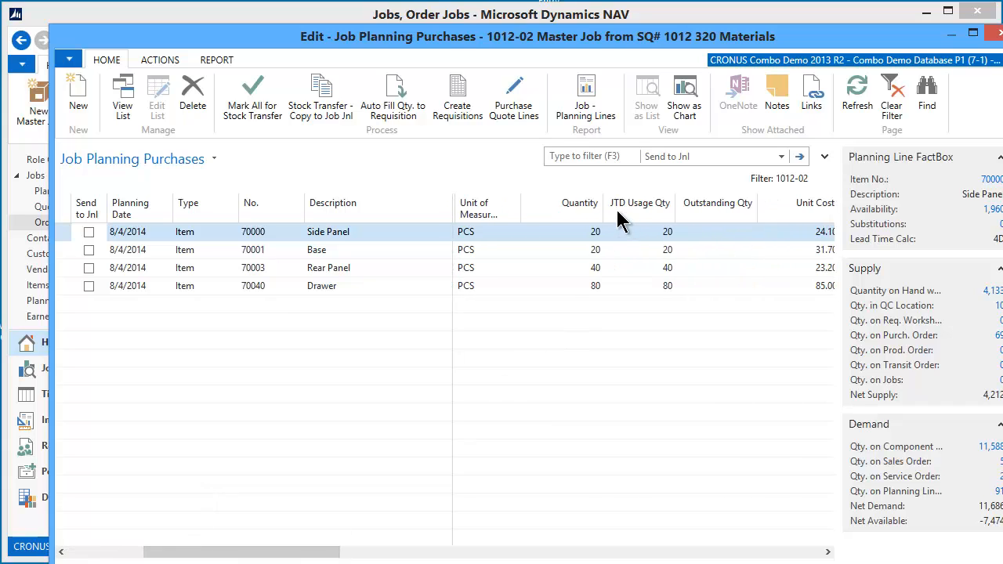
{"action": "mouse_move", "coordinate": [663, 260]}
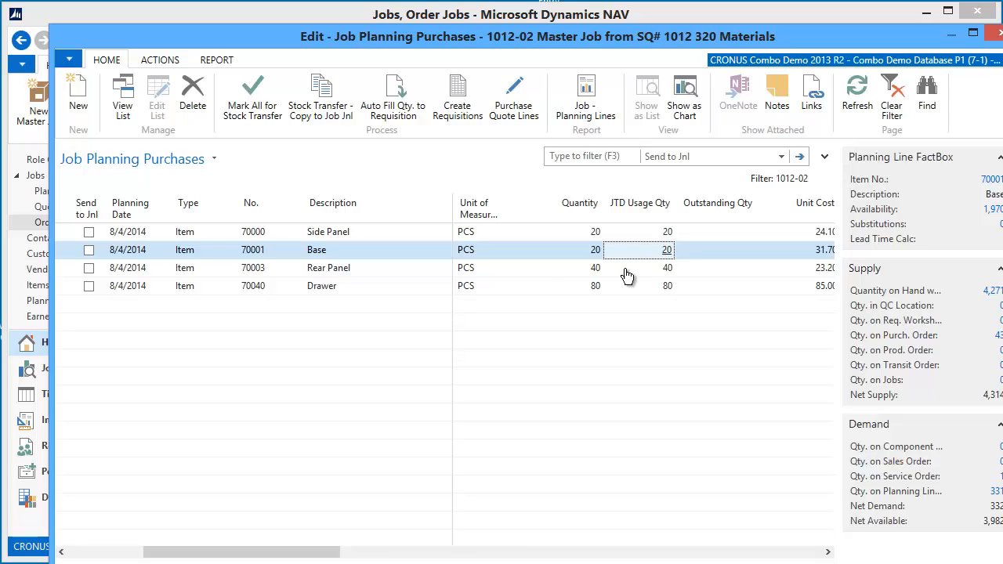
{"action": "mouse_move", "coordinate": [525, 233]}
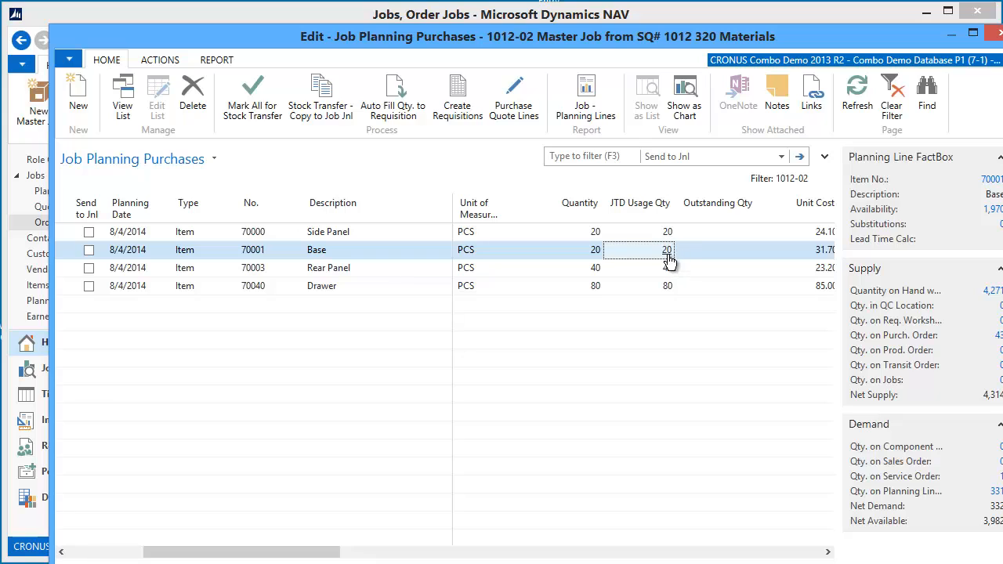
{"action": "mouse_move", "coordinate": [672, 278]}
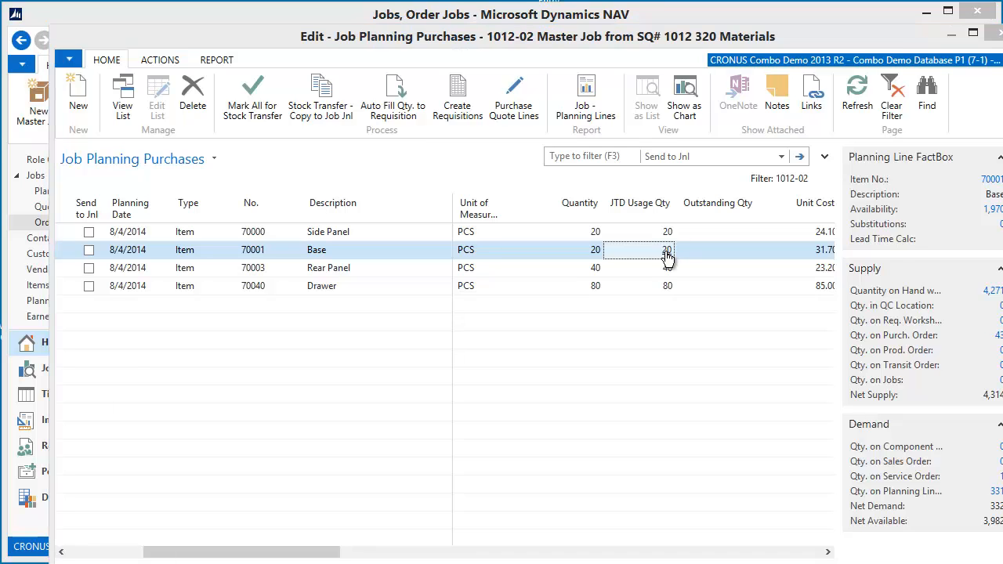
Inspect Base's usage ledger entry: document 49393, 20 PCS, total cost 634.00
{"action": "left_click", "coordinate": [667, 249]}
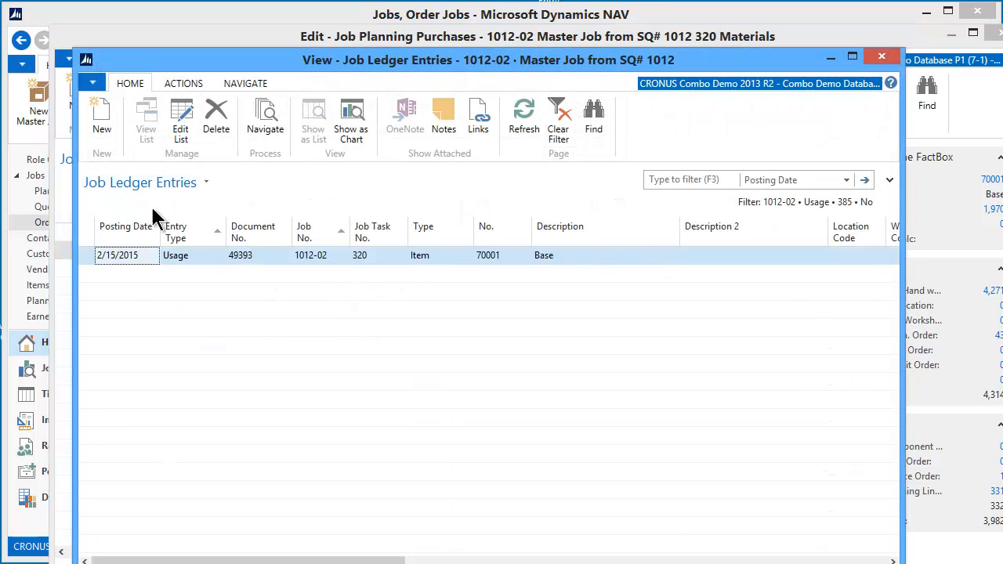
{"action": "mouse_move", "coordinate": [224, 278]}
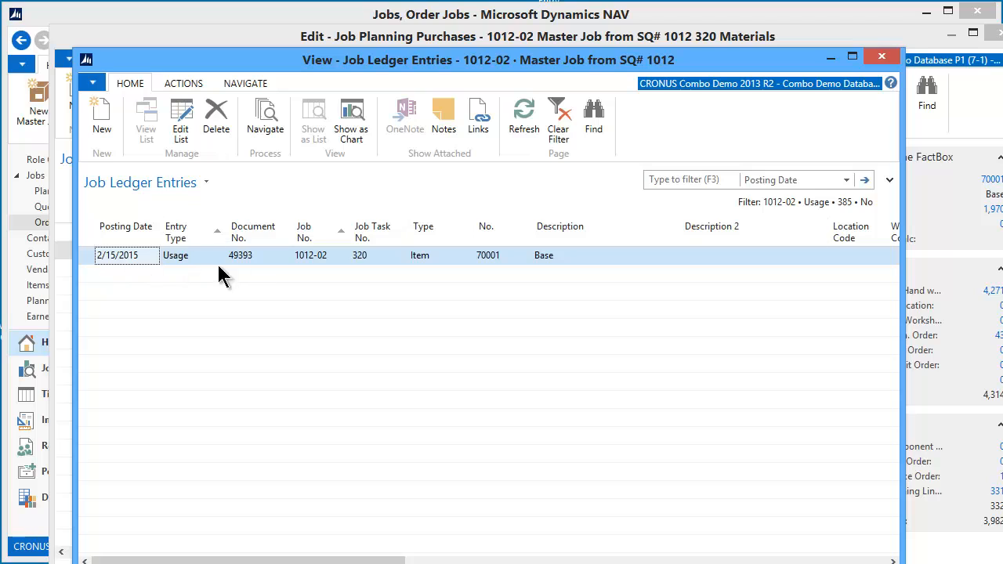
{"action": "mouse_move", "coordinate": [247, 521]}
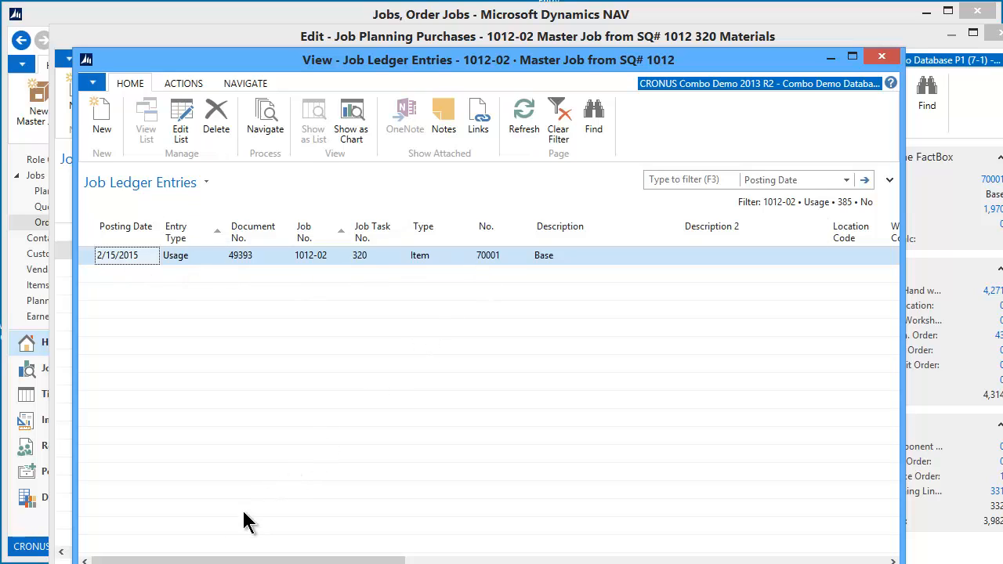
{"action": "mouse_move", "coordinate": [247, 438]}
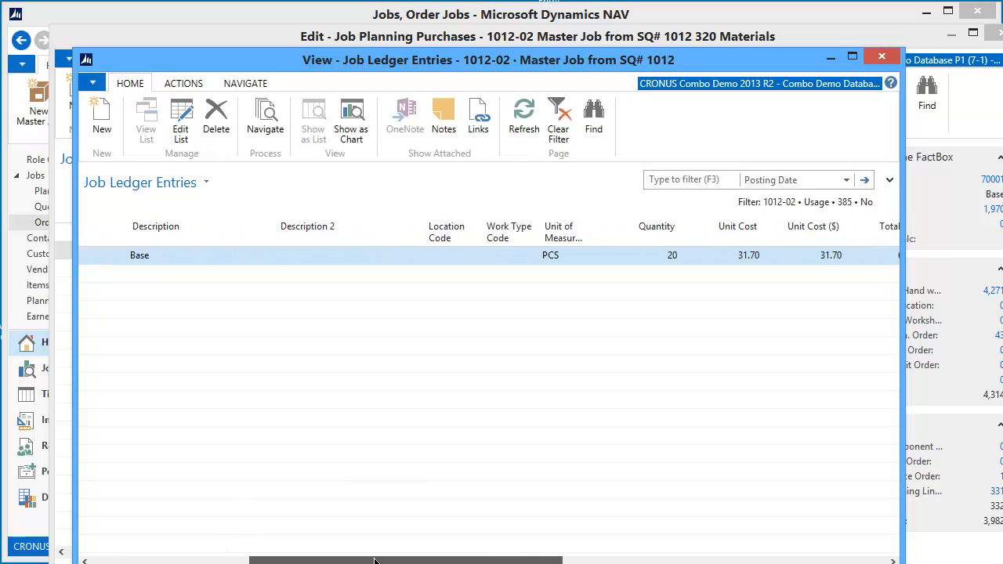
{"action": "scroll", "scroll_direction": "right", "scroll_amount": 3}
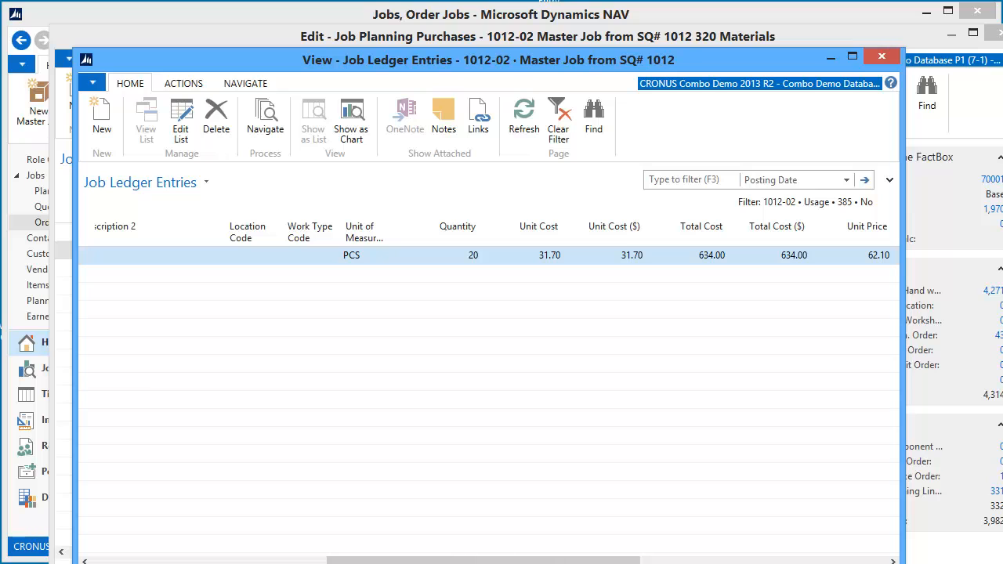
{"action": "left_click", "coordinate": [881, 56]}
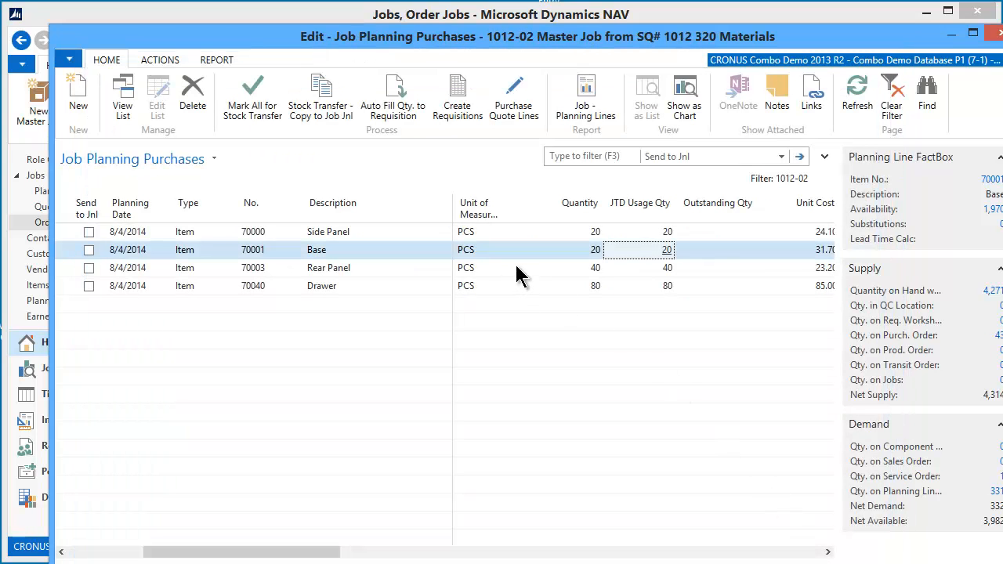
{"action": "mouse_move", "coordinate": [333, 271]}
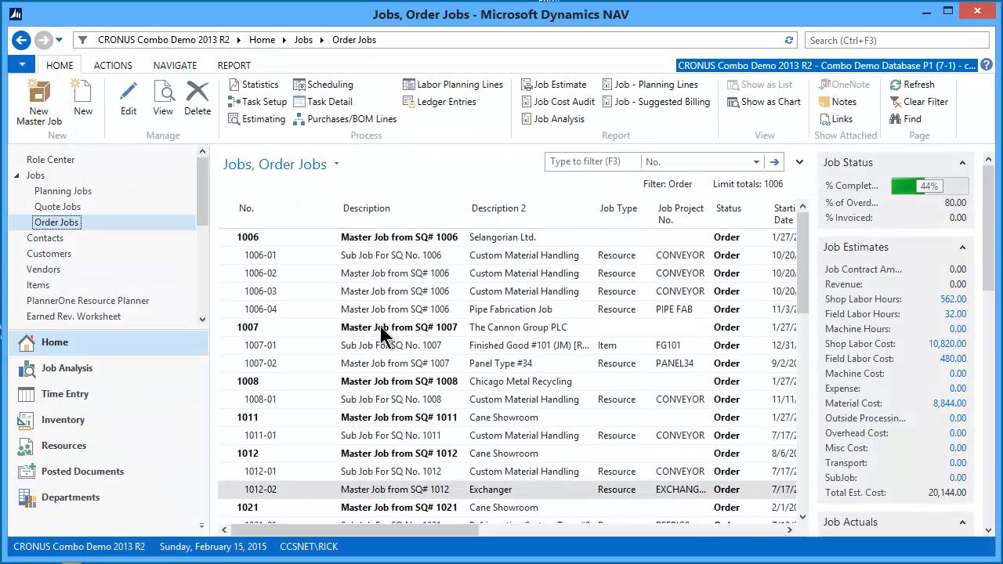
Scroll the FactBox to Job Actuals showing material cost 8,844.00
{"action": "scroll", "scroll_direction": "down", "scroll_amount": 3}
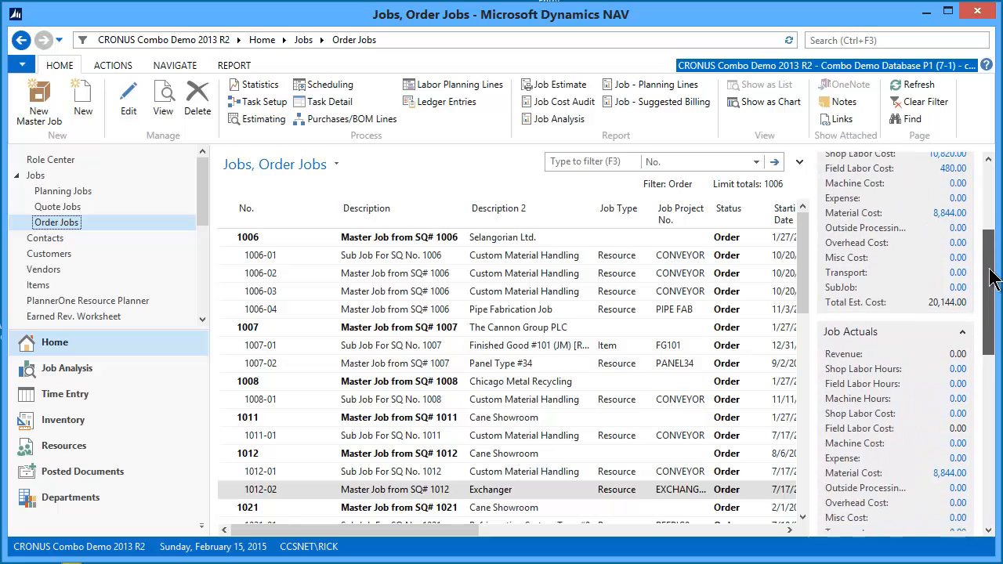
{"action": "scroll", "scroll_direction": "down", "scroll_amount": 3}
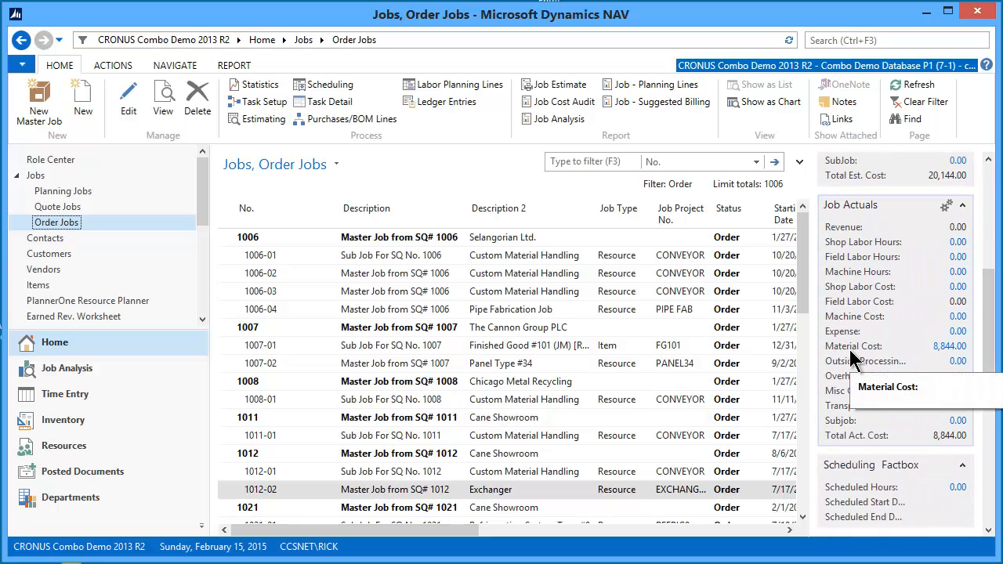
{"action": "mouse_move", "coordinate": [942, 349]}
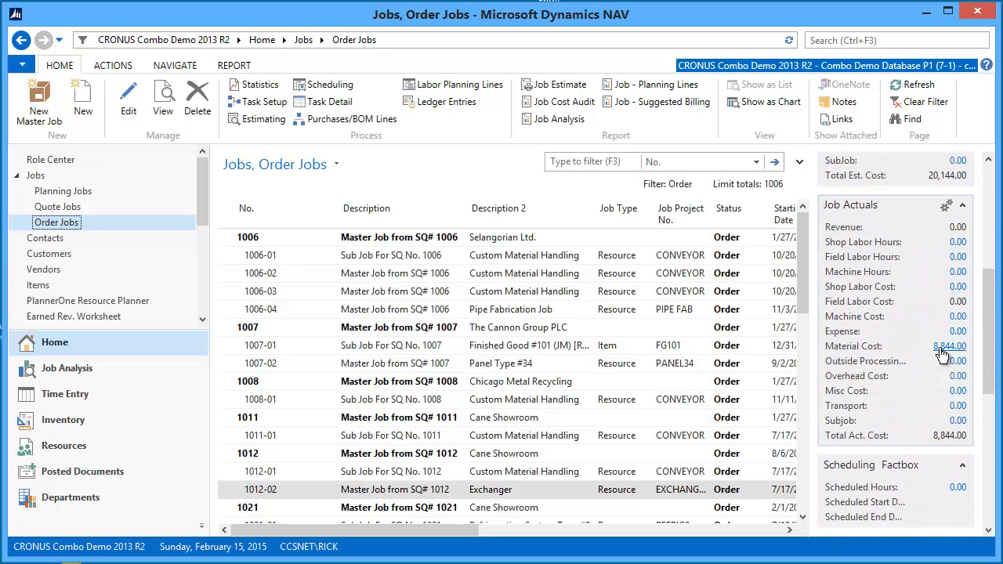
{"action": "mouse_move", "coordinate": [966, 350]}
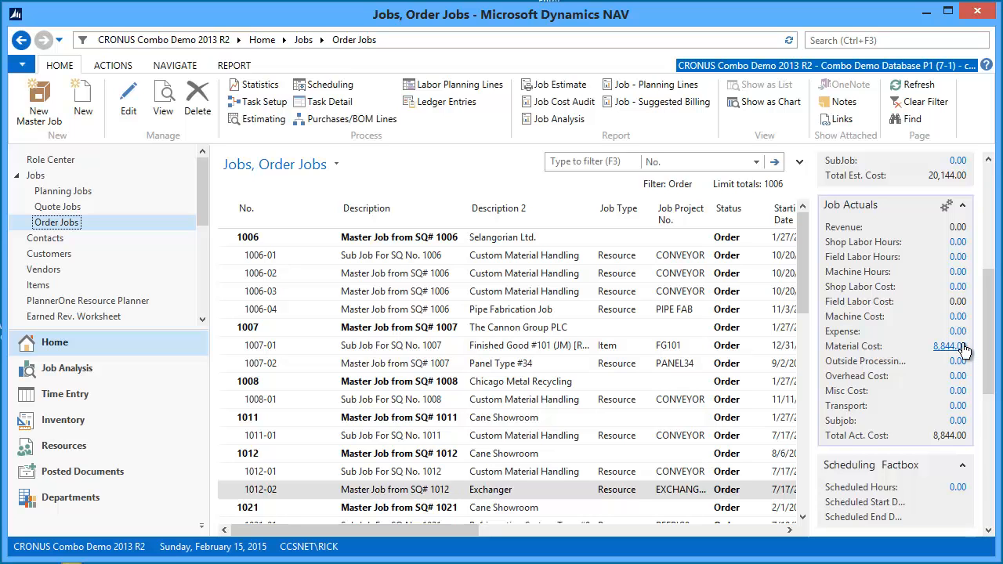
{"action": "left_click", "coordinate": [944, 345]}
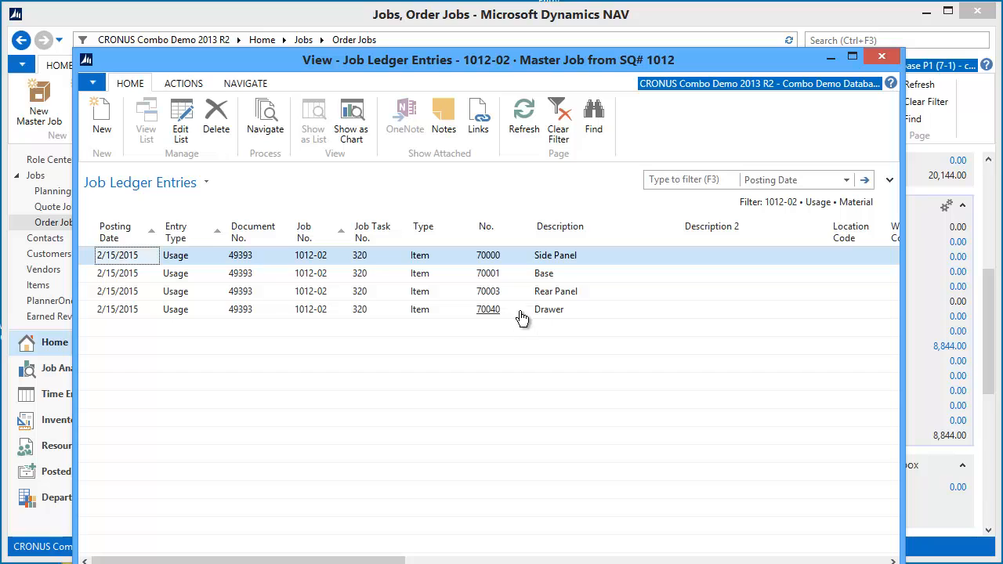
{"action": "scroll", "scroll_direction": "right", "scroll_amount": 3}
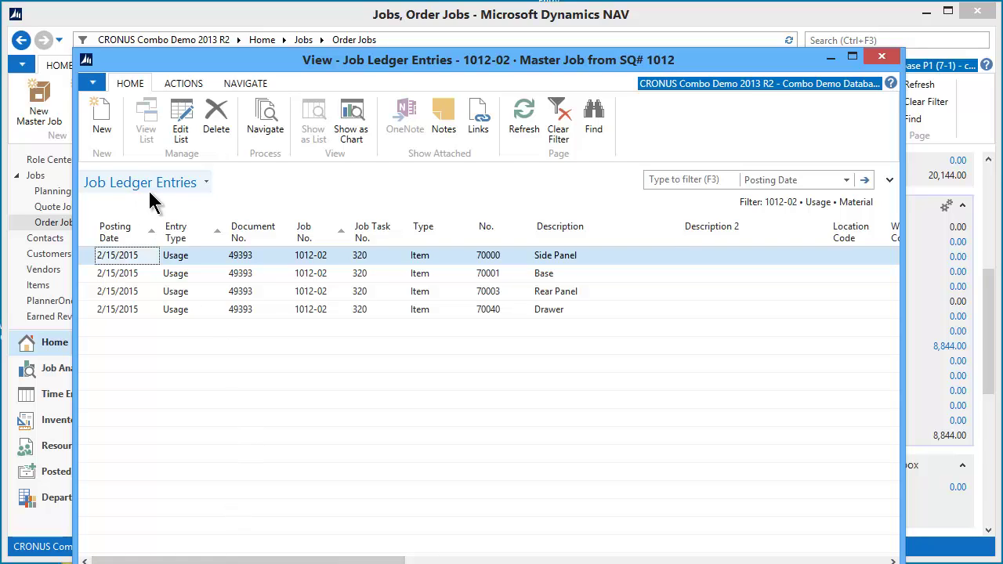
{"action": "mouse_move", "coordinate": [297, 296]}
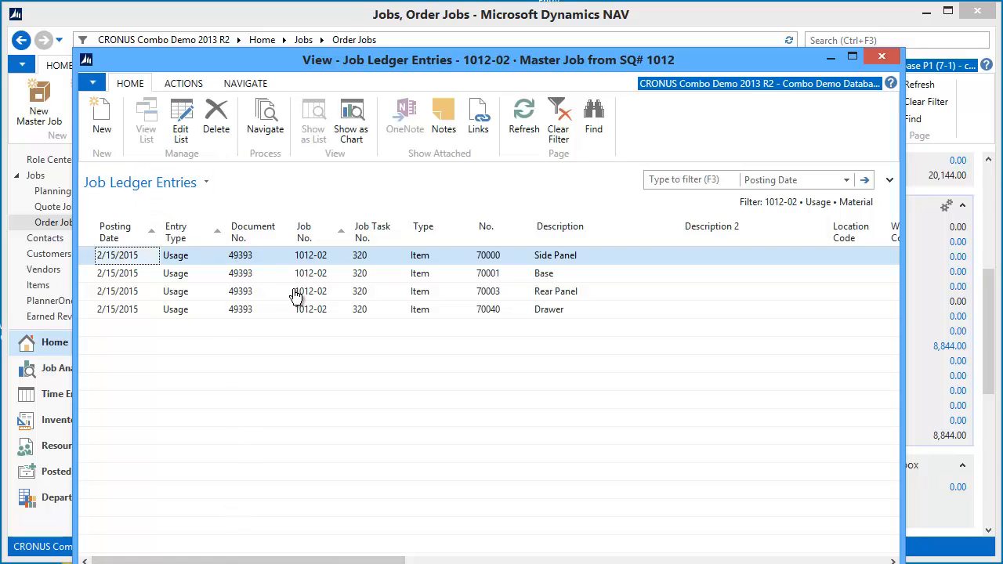
{"action": "left_click", "coordinate": [880, 56]}
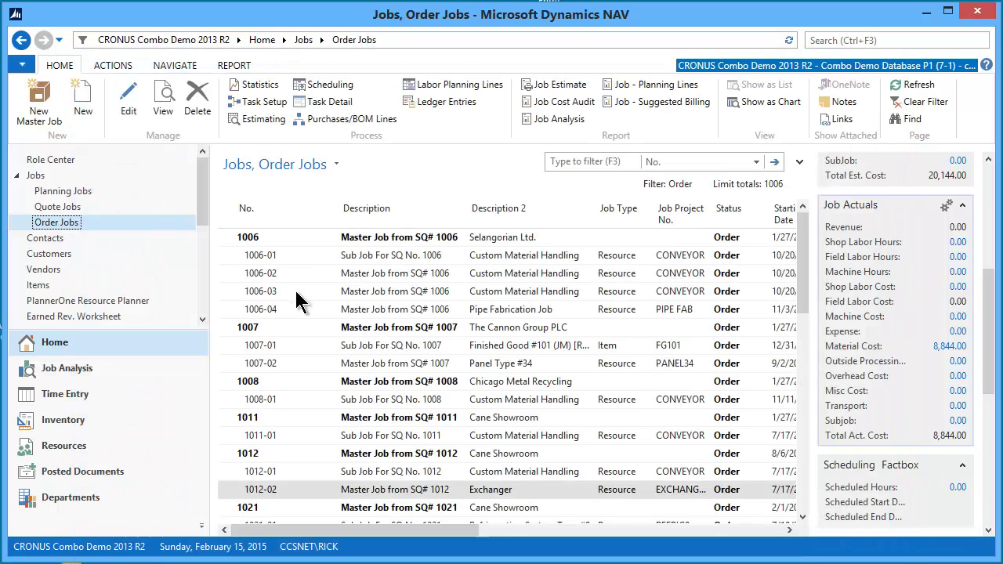
{"action": "mouse_move", "coordinate": [356, 156]}
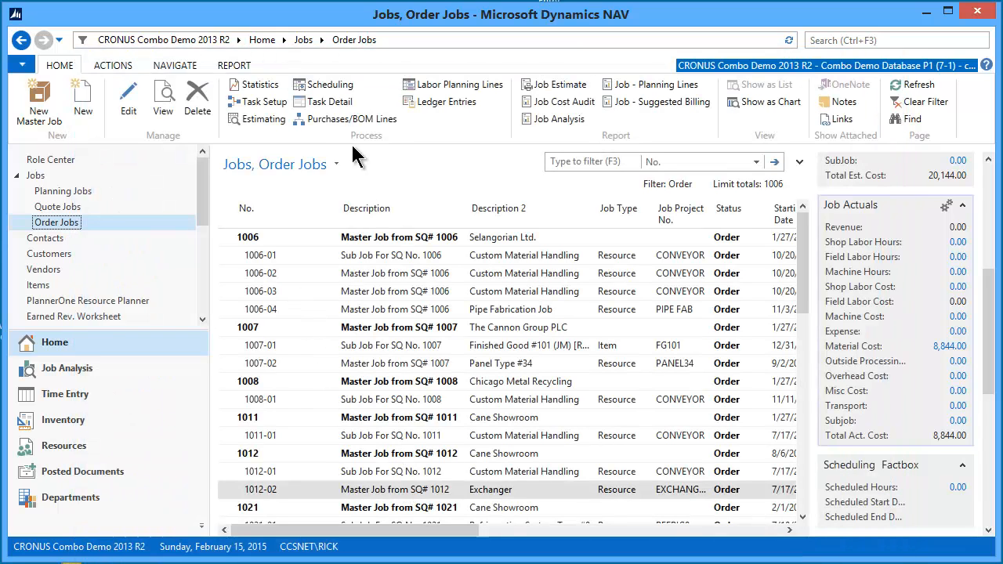
{"action": "mouse_move", "coordinate": [352, 118]}
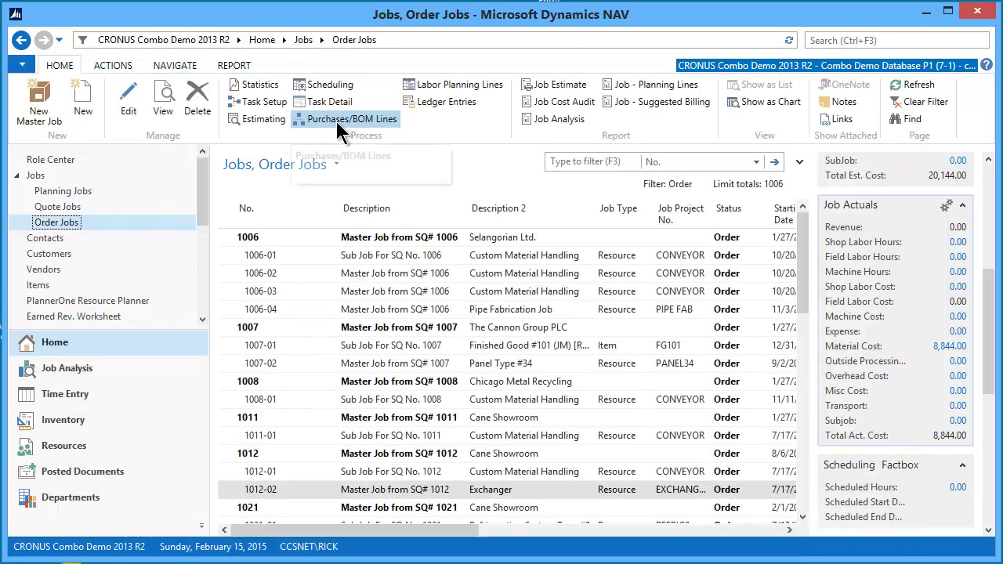
Reopen Purchases/BOM Lines for job 1012-02
{"action": "left_click", "coordinate": [346, 118]}
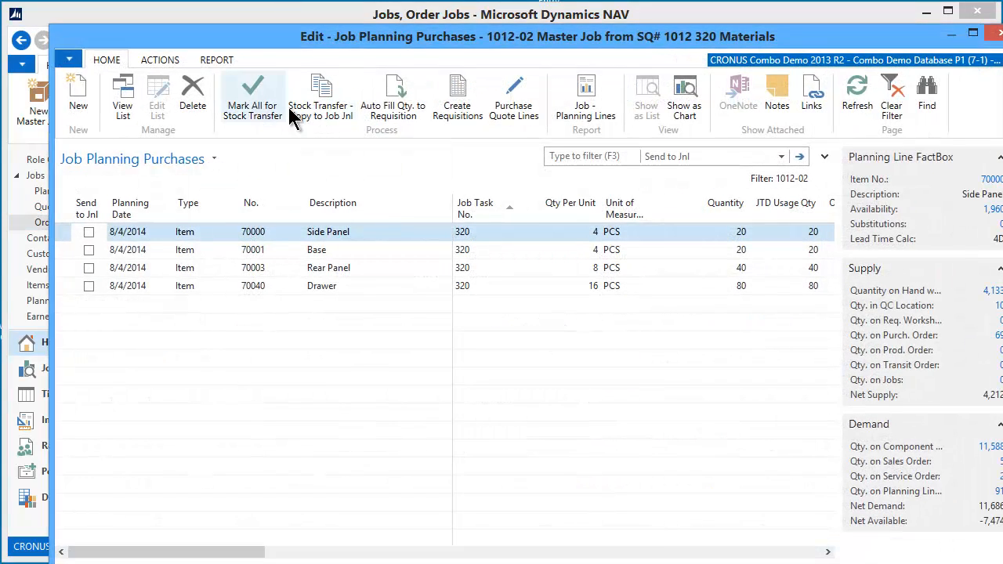
{"action": "mouse_move", "coordinate": [321, 94]}
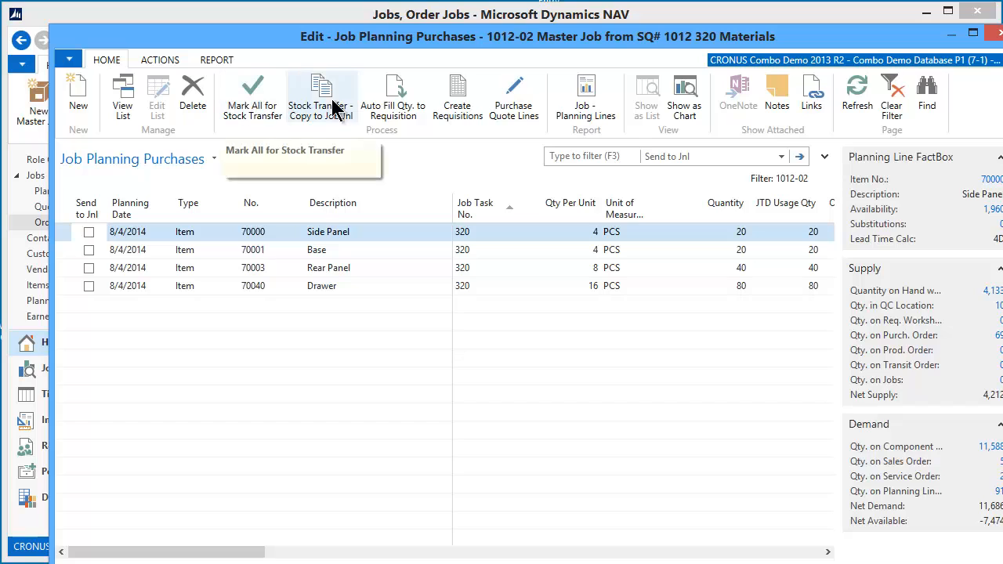
{"action": "mouse_move", "coordinate": [321, 94]}
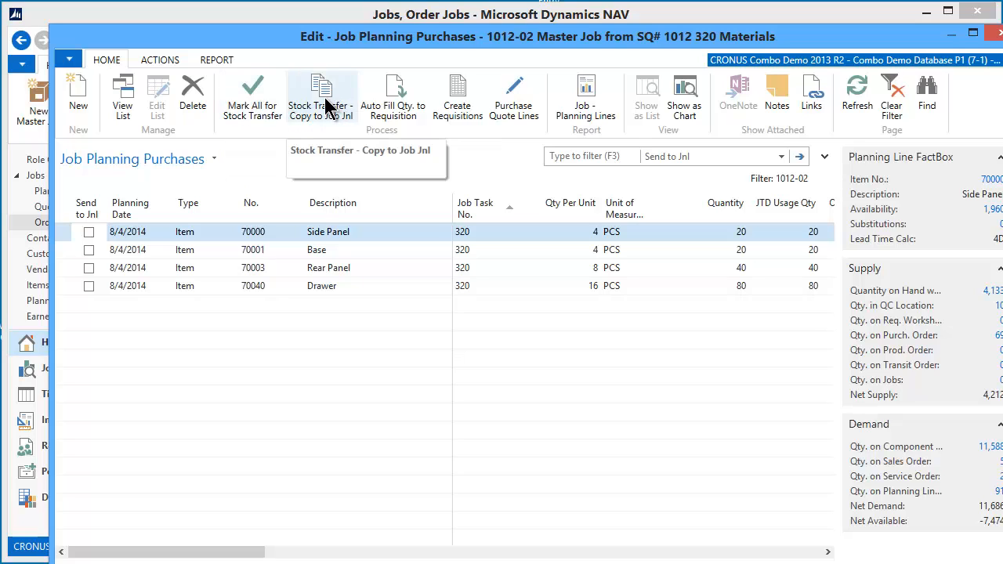
{"action": "mouse_move", "coordinate": [329, 173]}
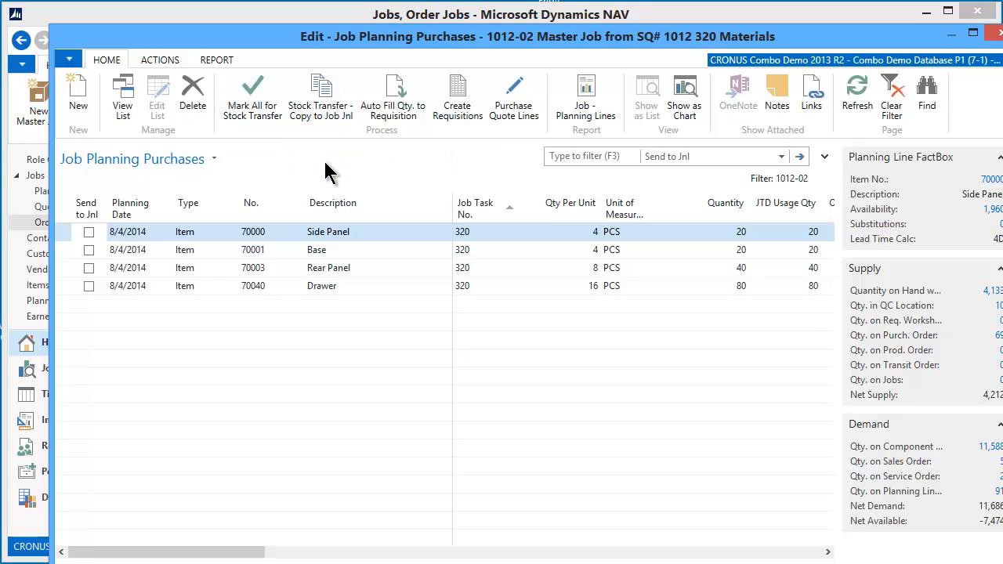